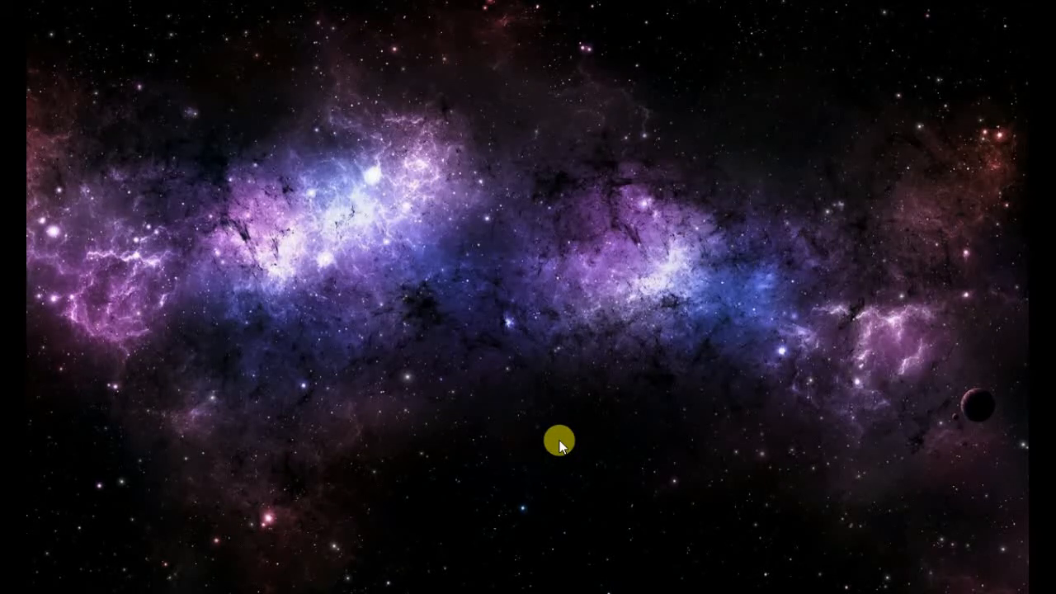
pyautogui.moveTo(681, 515)
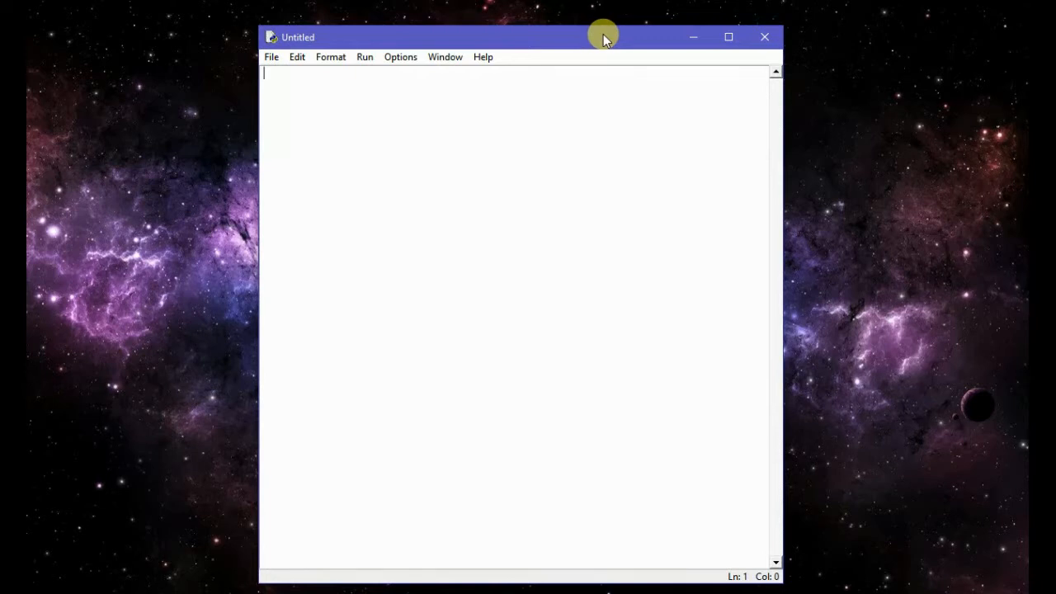
pyautogui.moveTo(381, 86)
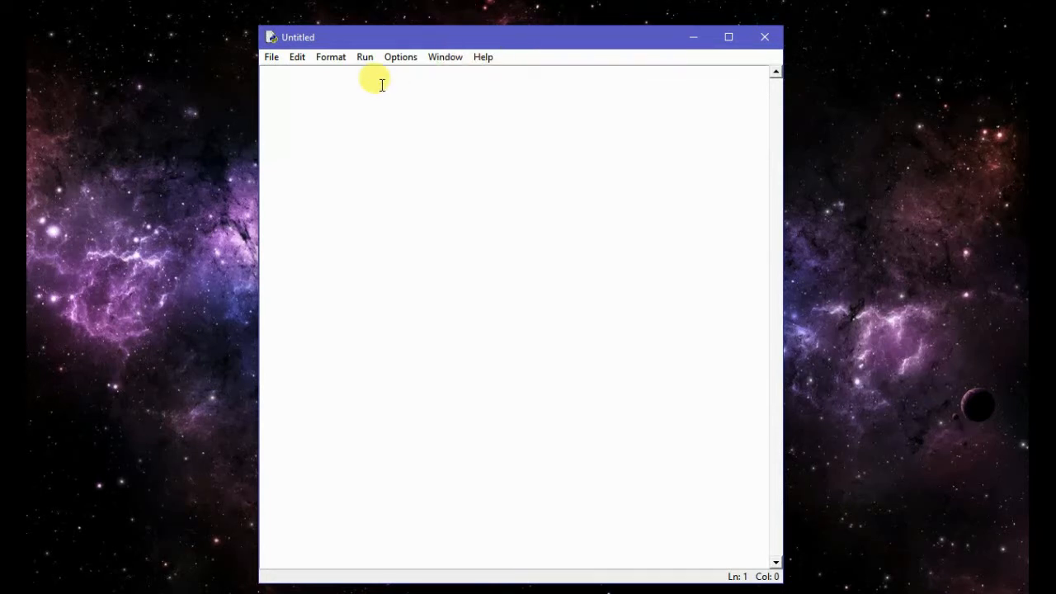
pyautogui.moveTo(297, 57)
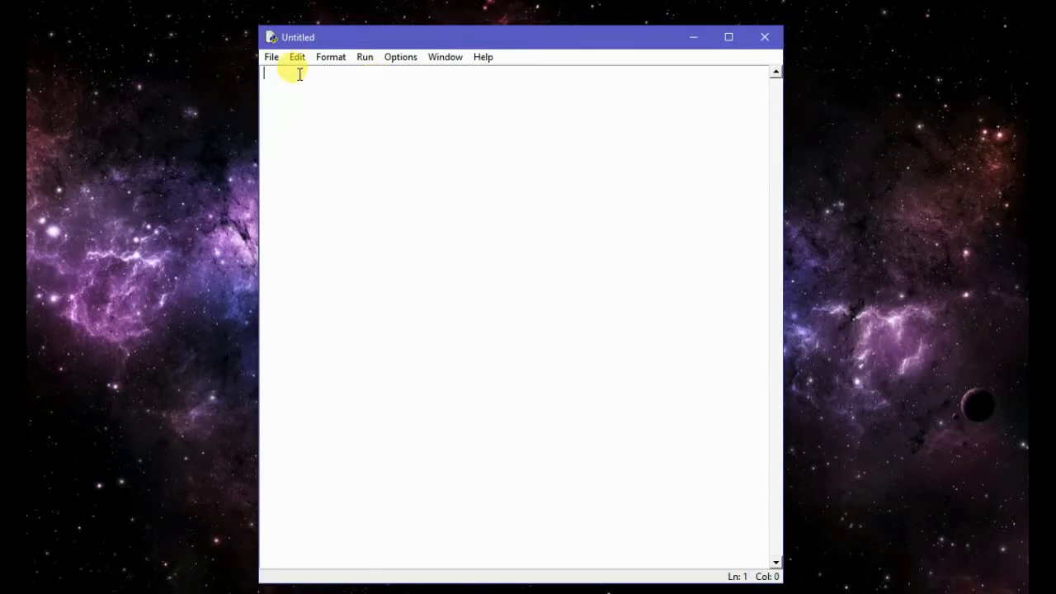
# Begin the script with the line import pyttsx followed by a blank line
pyautogui.write('import')
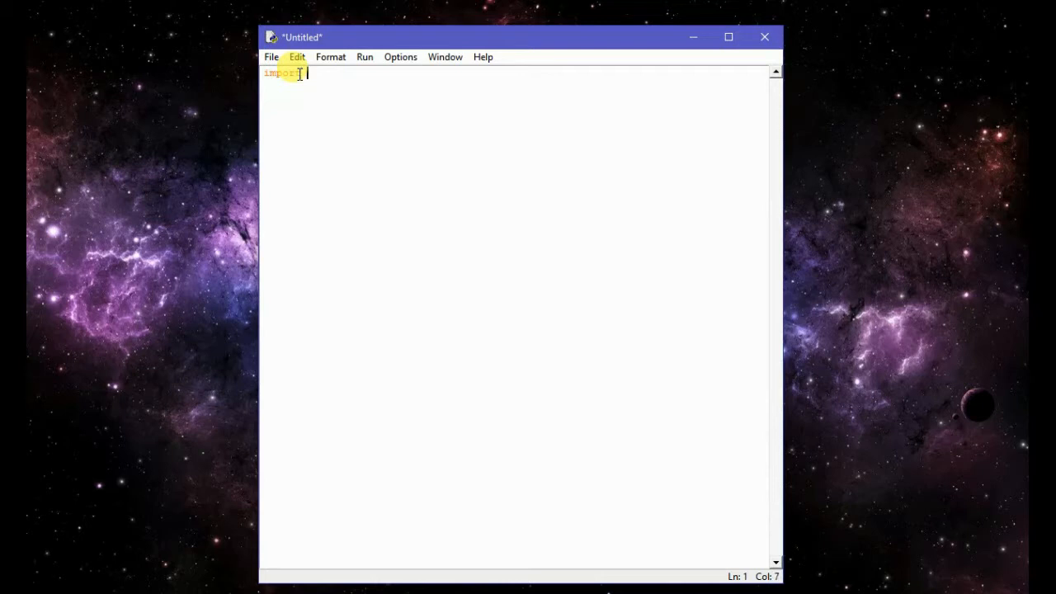
pyautogui.write('pytts')
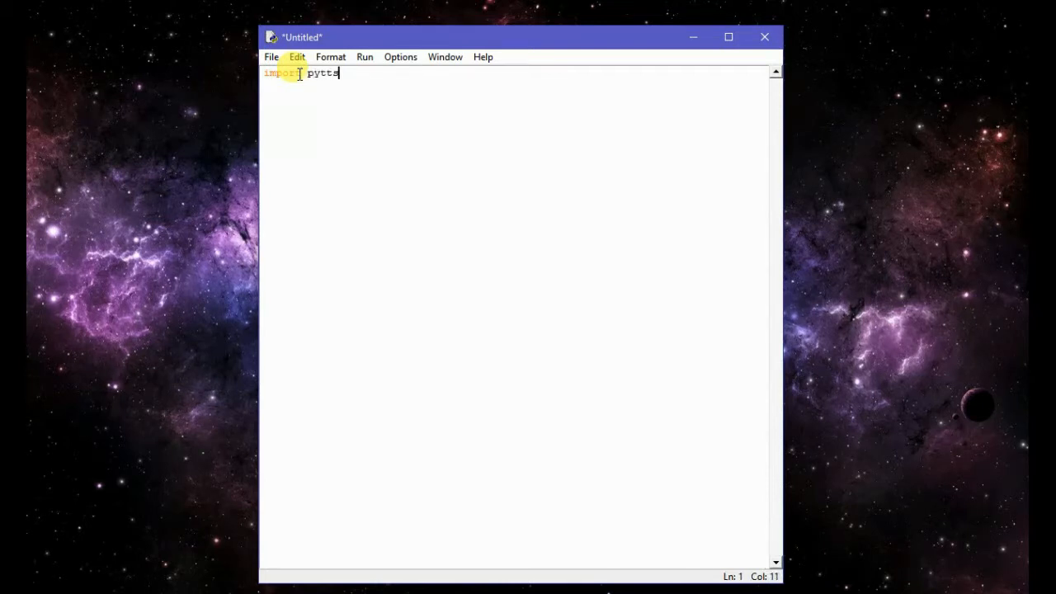
pyautogui.write('sx')
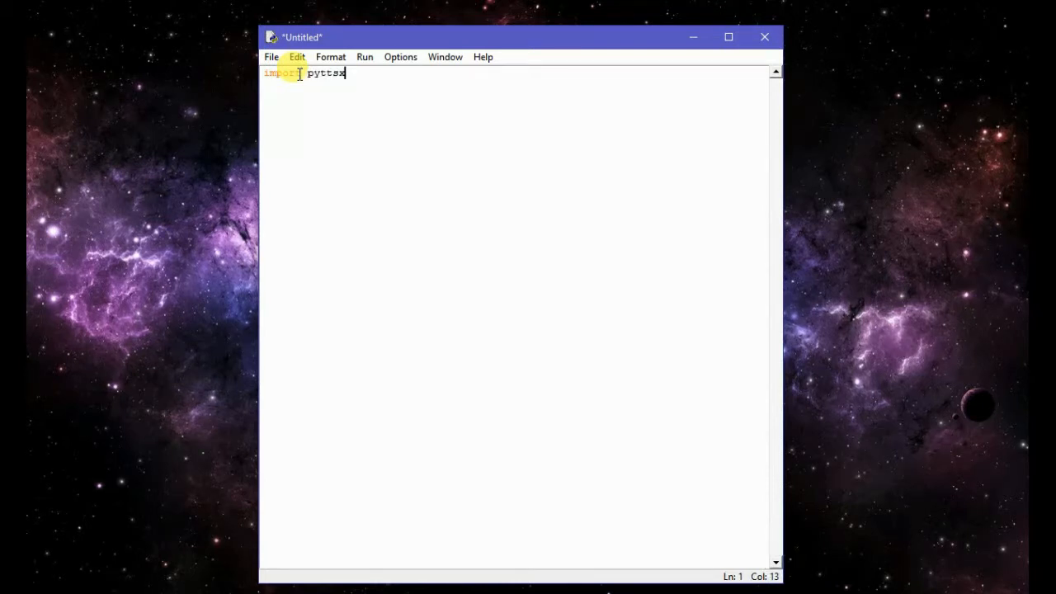
pyautogui.moveTo(383, 76)
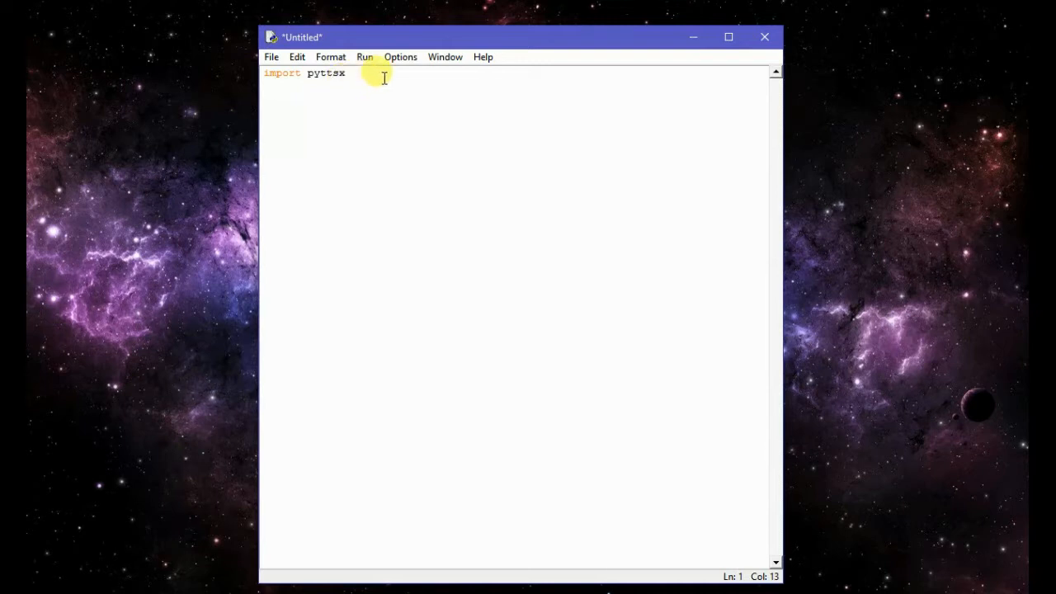
pyautogui.press('Return')
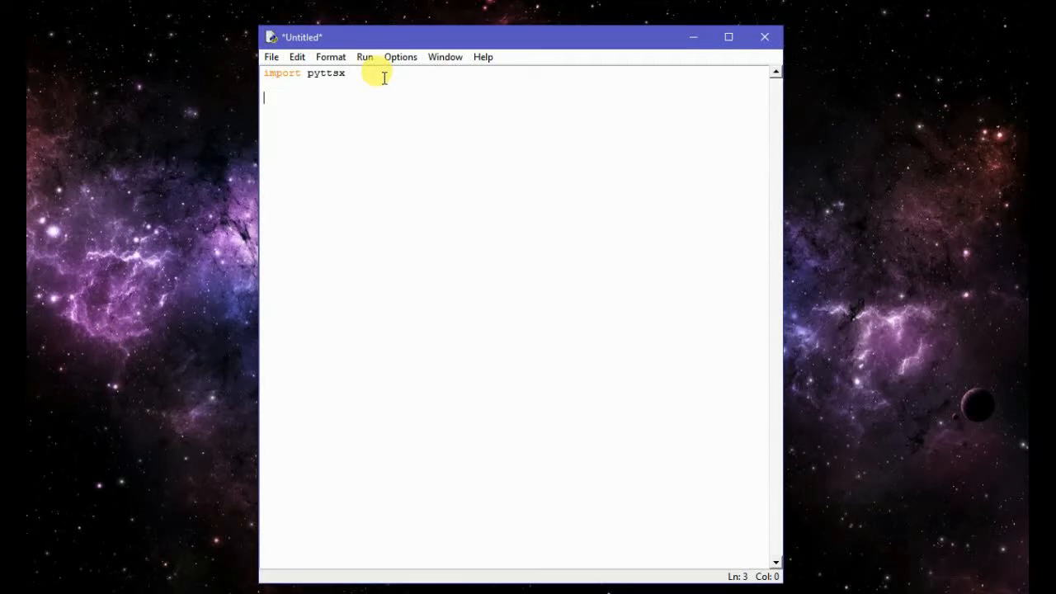
# Add the line engine = pyttsx.init() to create the text-to-speech engine
pyautogui.write('en')
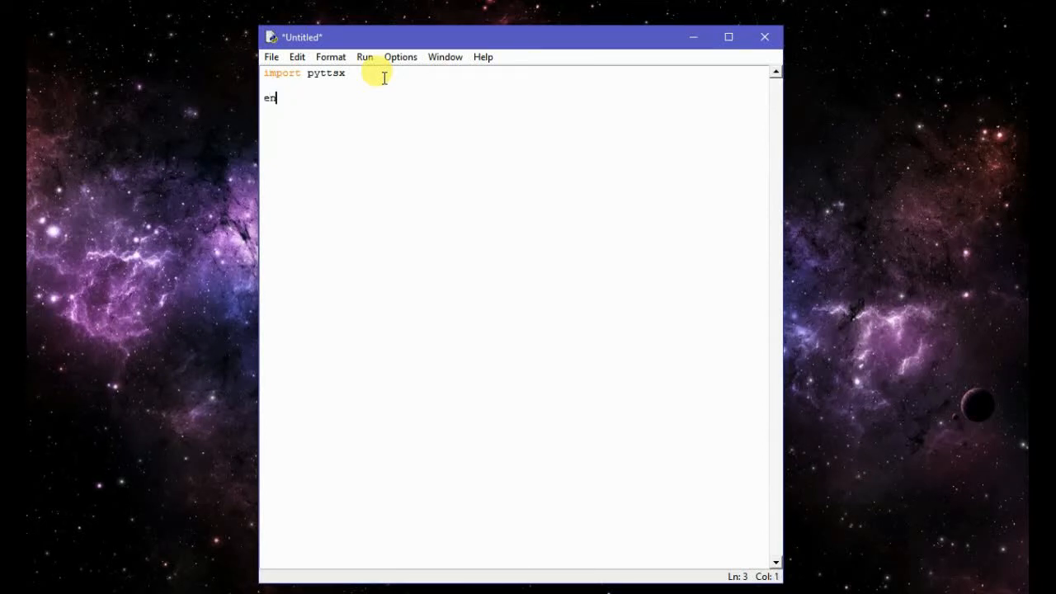
pyautogui.write('gine')
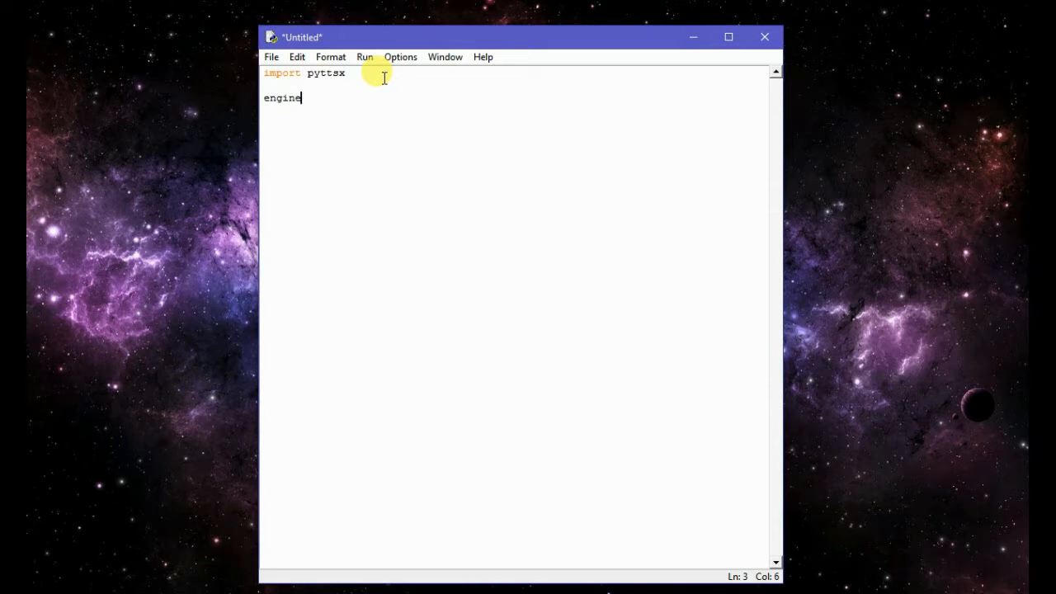
pyautogui.write('=')
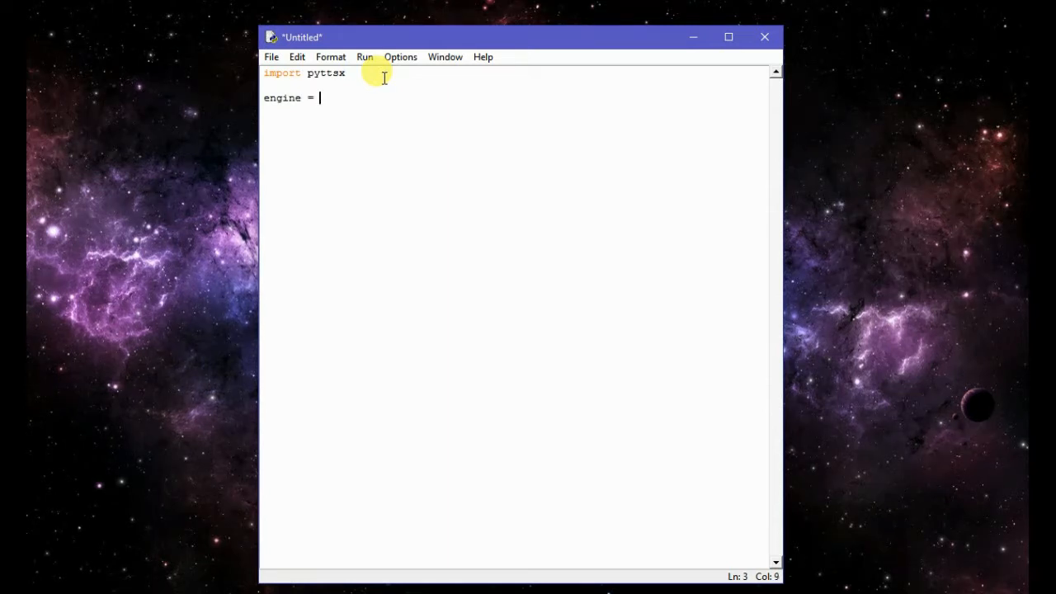
pyautogui.write('pytts')
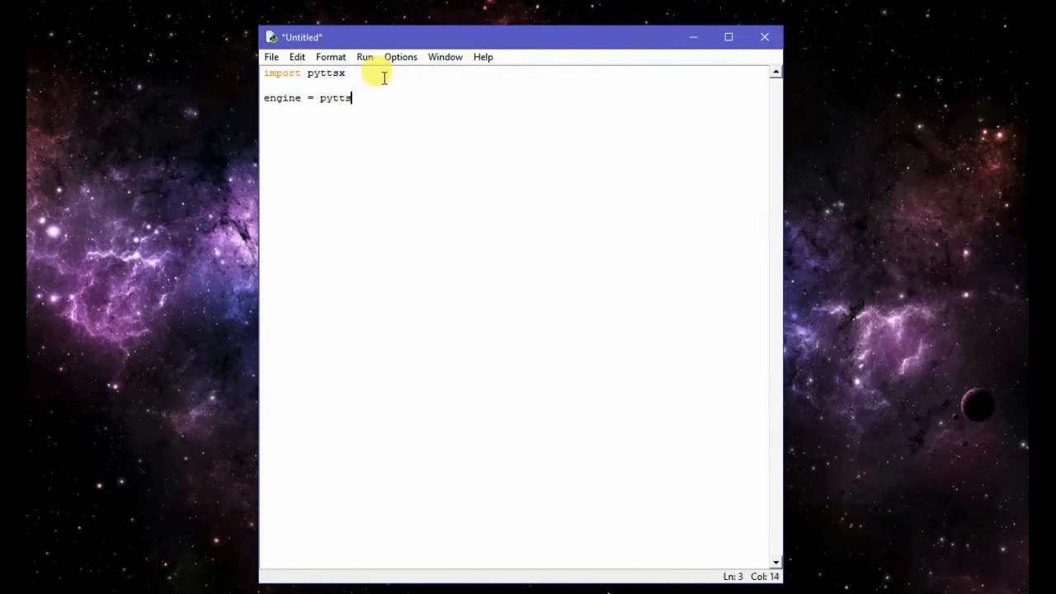
pyautogui.write('x')
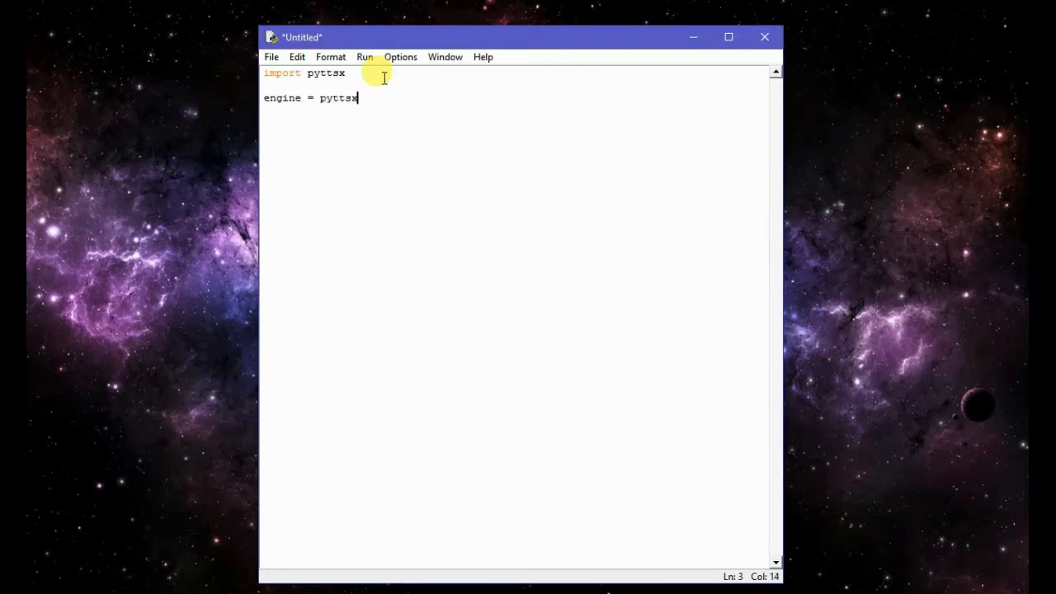
pyautogui.write('.in')
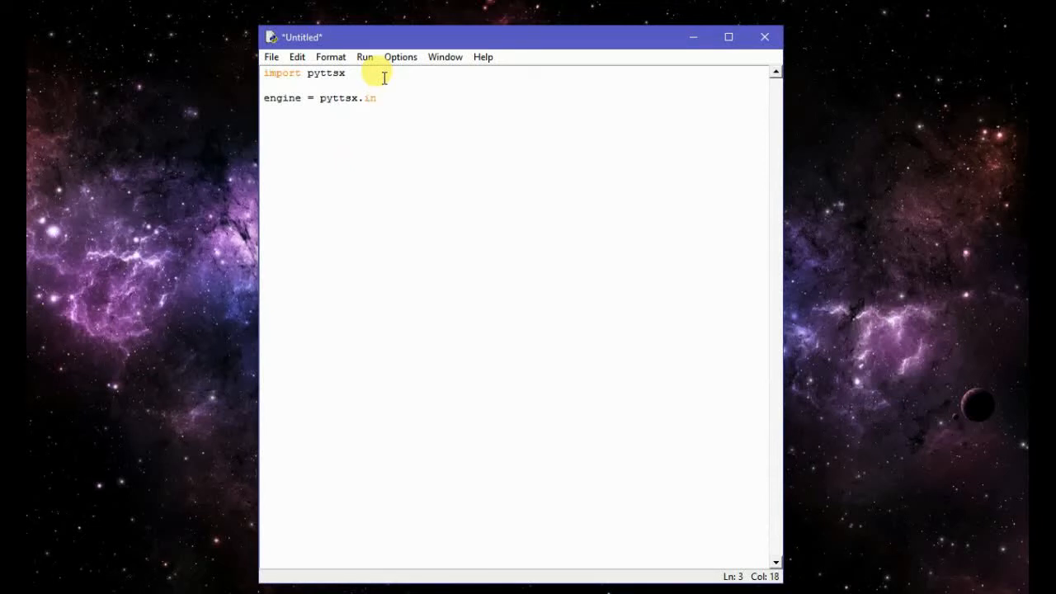
pyautogui.write('it(')
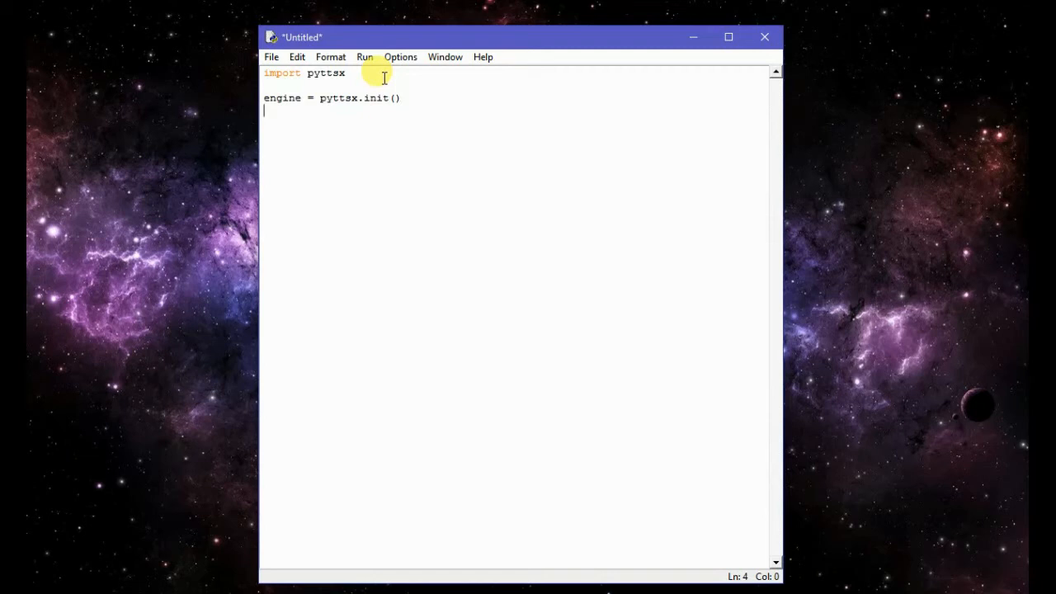
# Start a function definition def speak(text): below the engine line
pyautogui.press('Return')
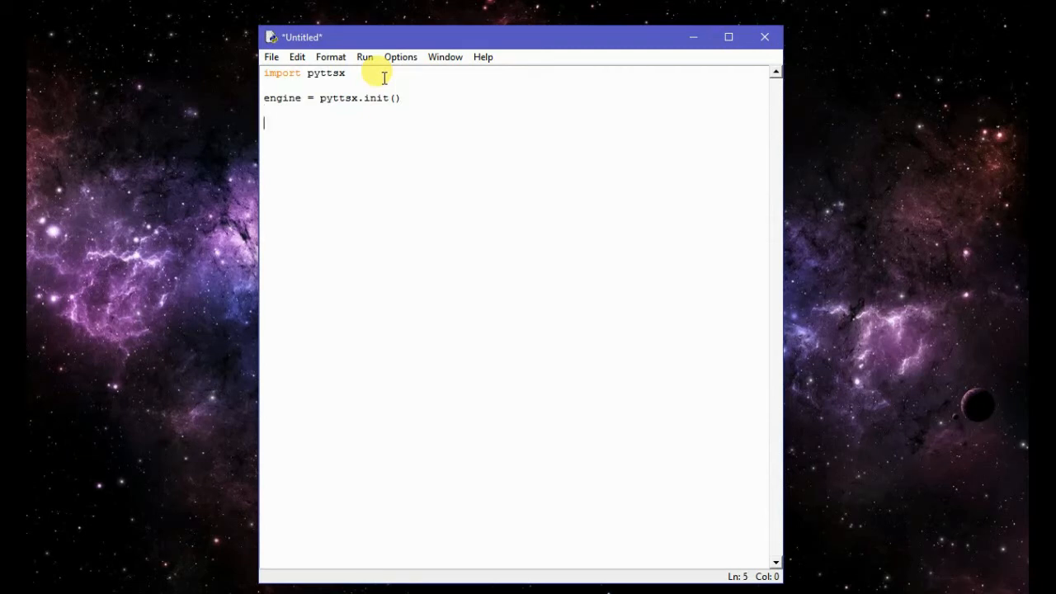
pyautogui.write('def')
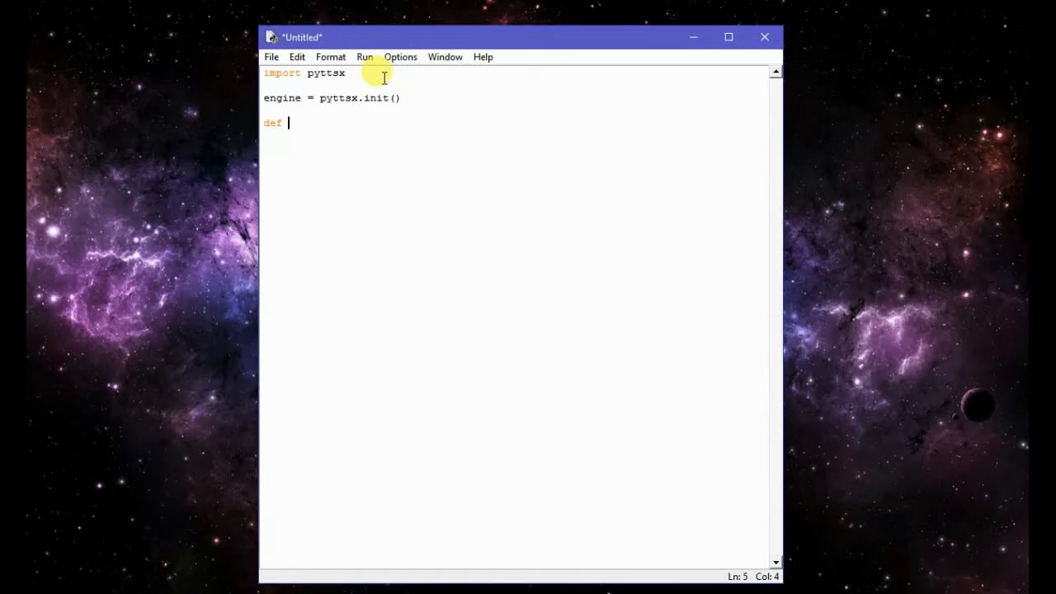
pyautogui.write('speak')
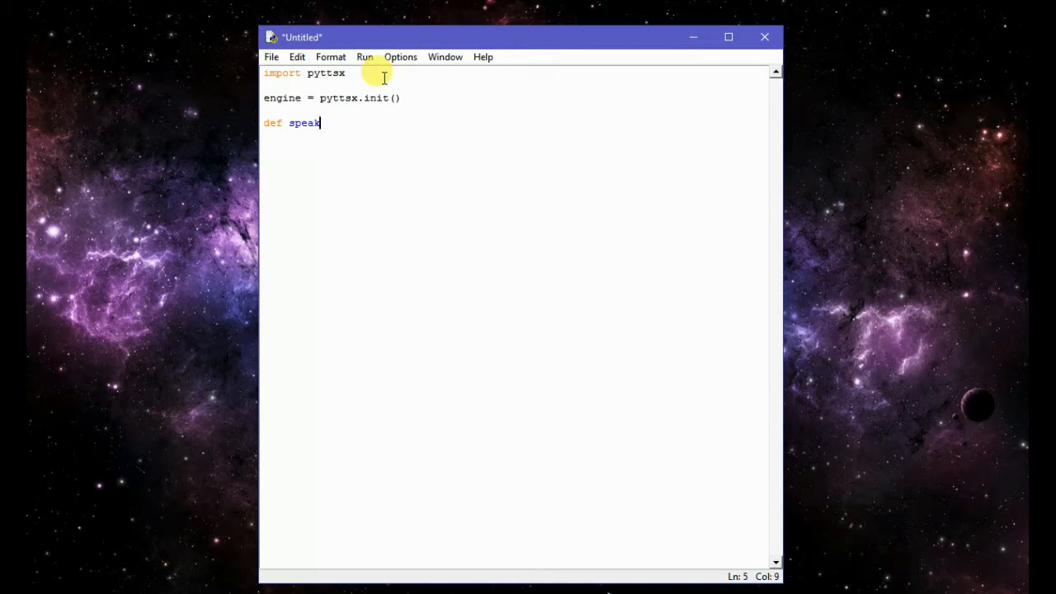
pyautogui.write('(')
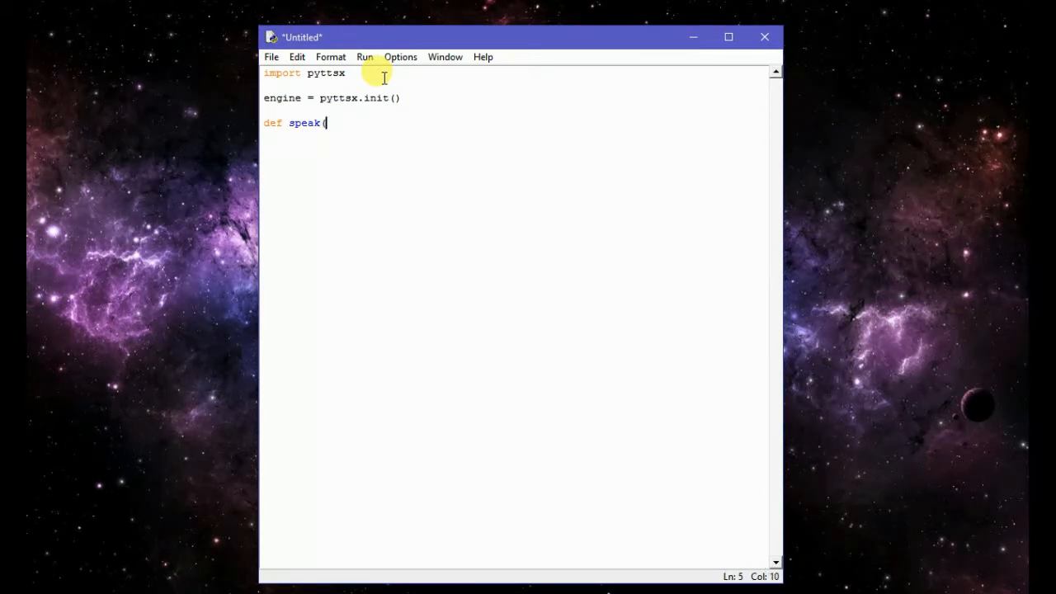
pyautogui.write('text')
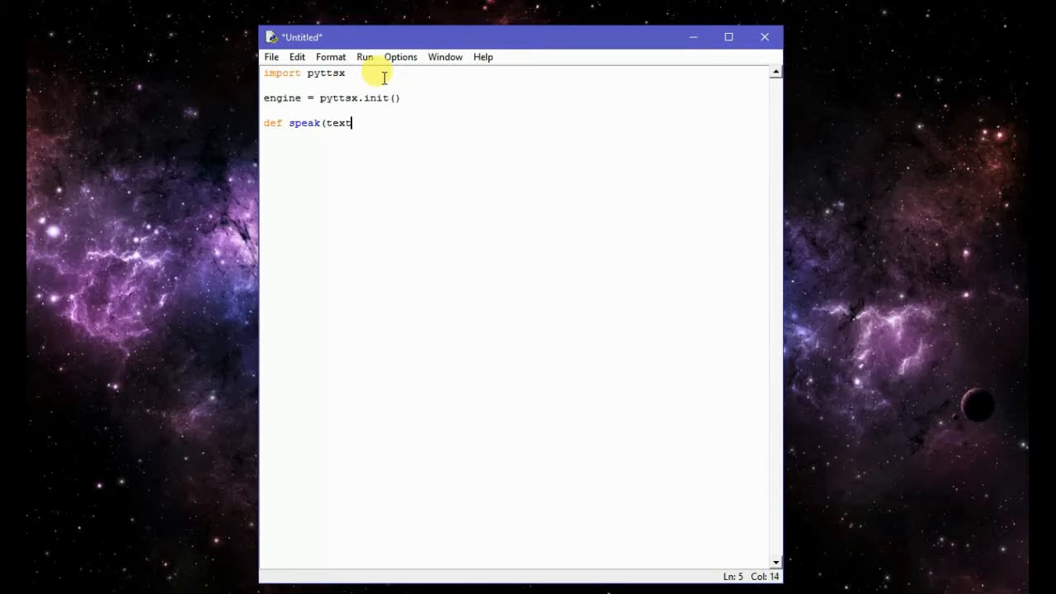
pyautogui.write('):')
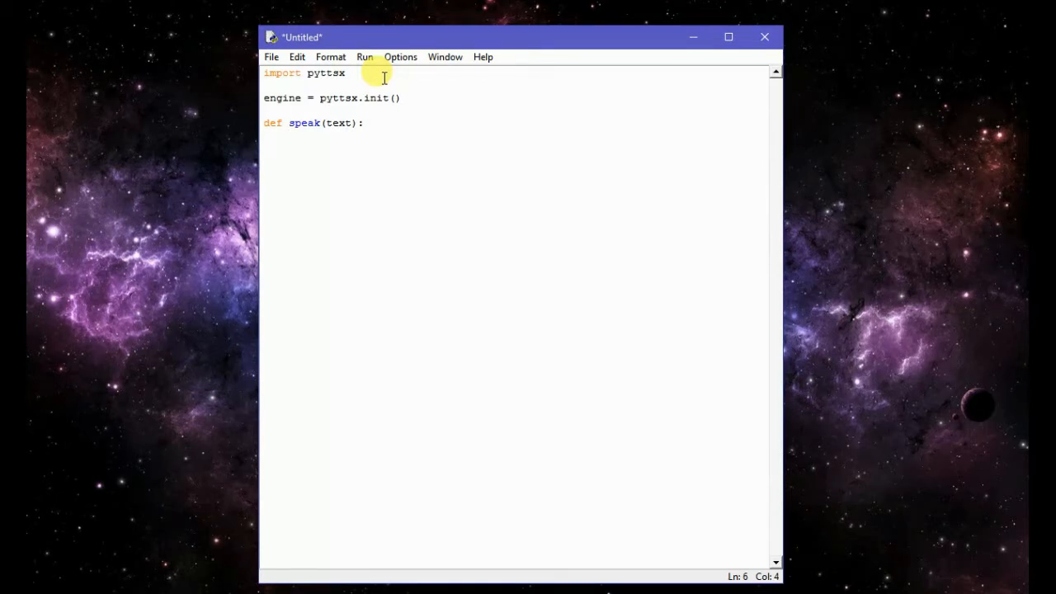
pyautogui.moveTo(295, 179)
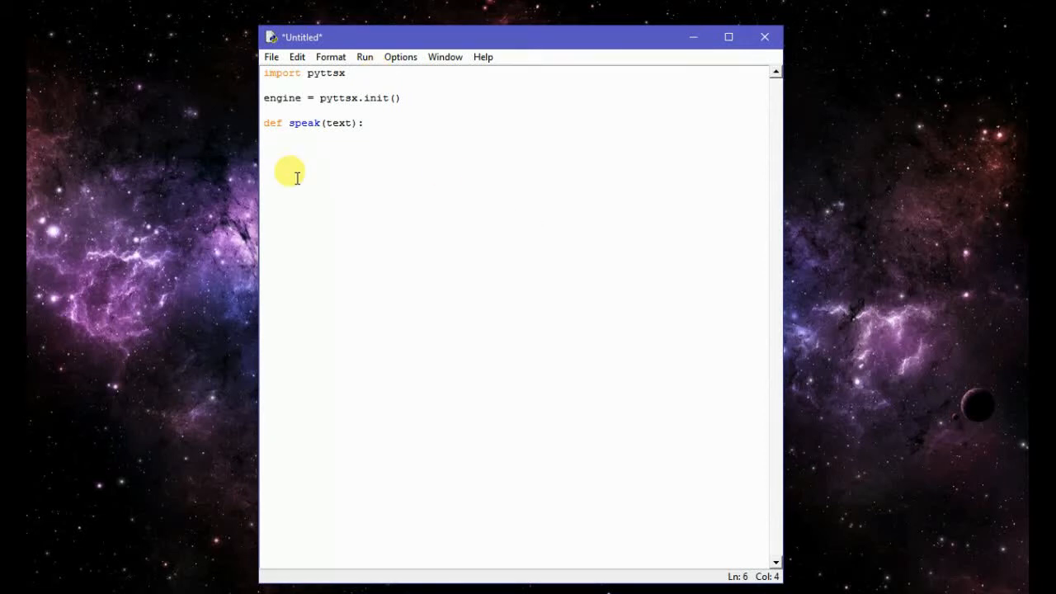
pyautogui.moveTo(339, 132)
pyautogui.write('engi')
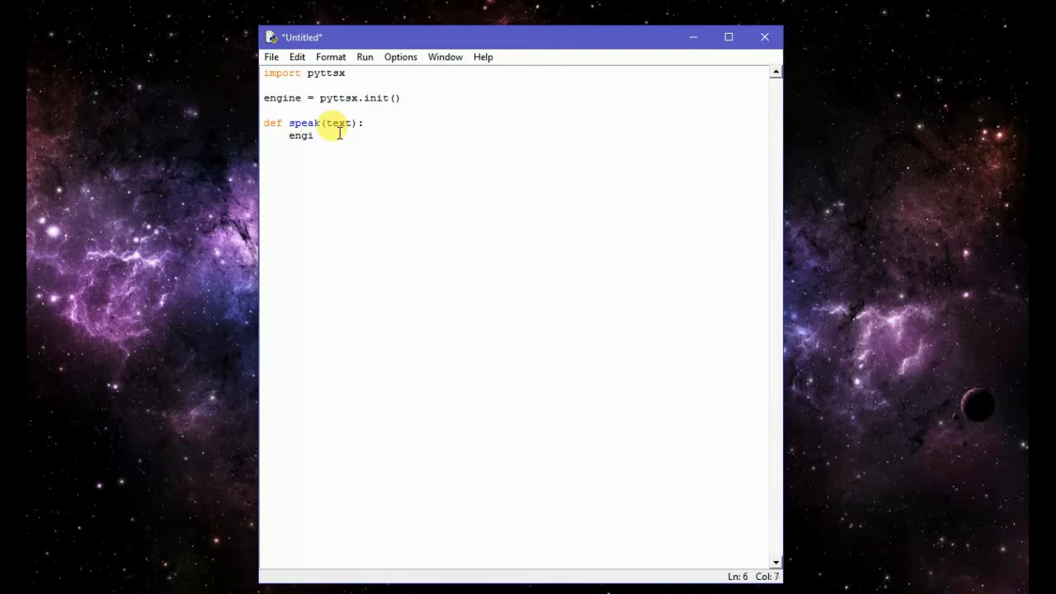
# Give speak a body calling engine.say(text) and then engine.runAndWait()
pyautogui.write('ne.s')
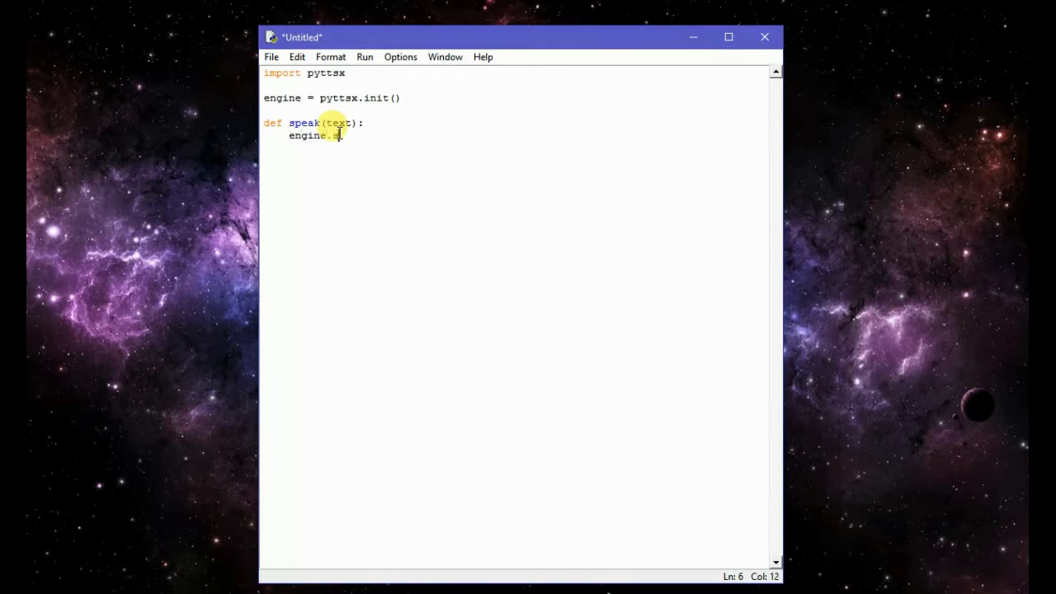
pyautogui.write('a')
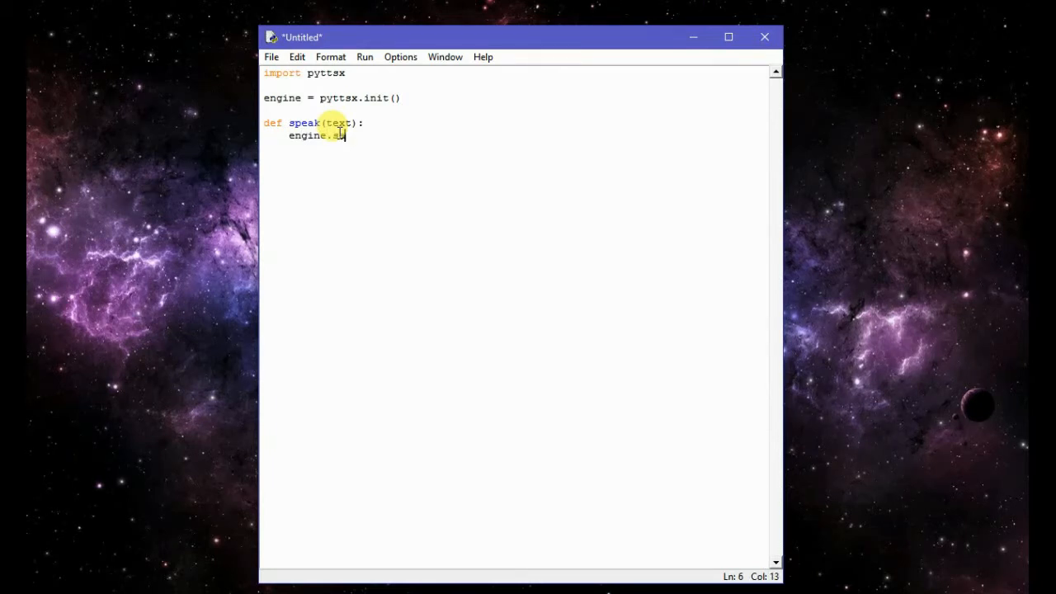
pyautogui.write('y(')
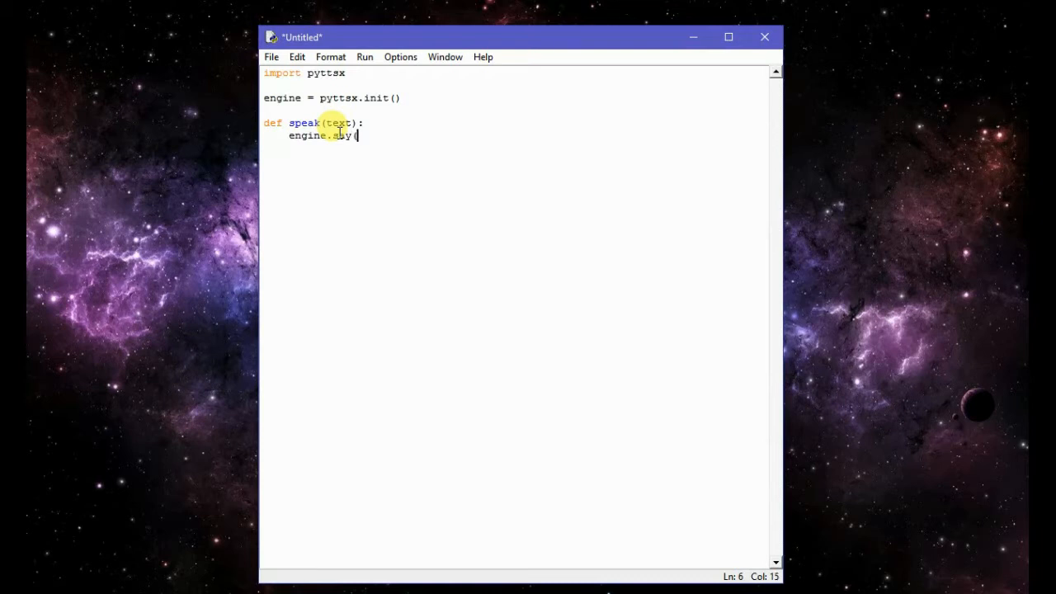
pyautogui.write('te')
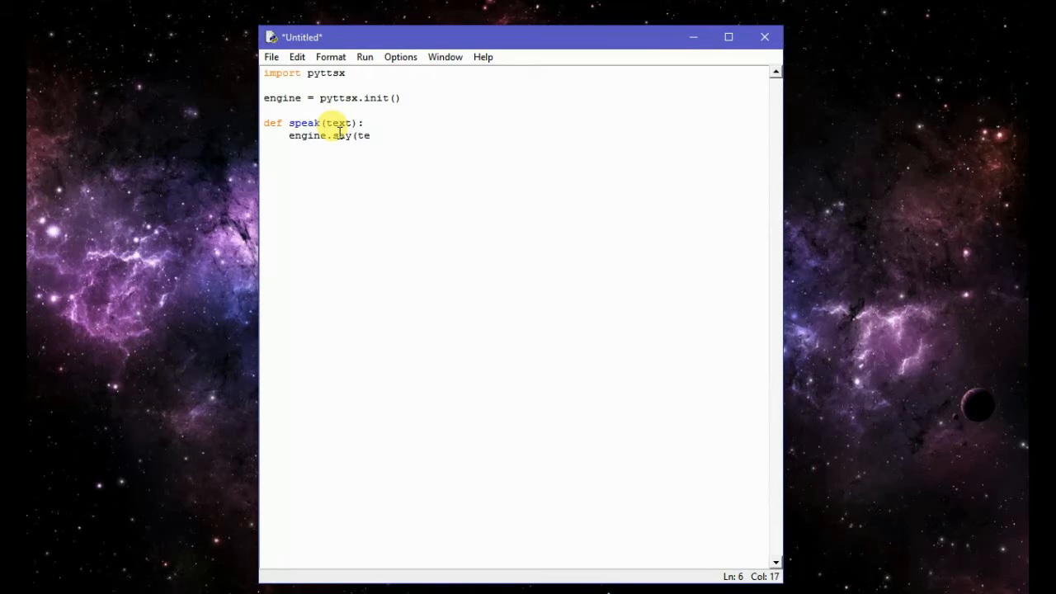
pyautogui.write('xt)')
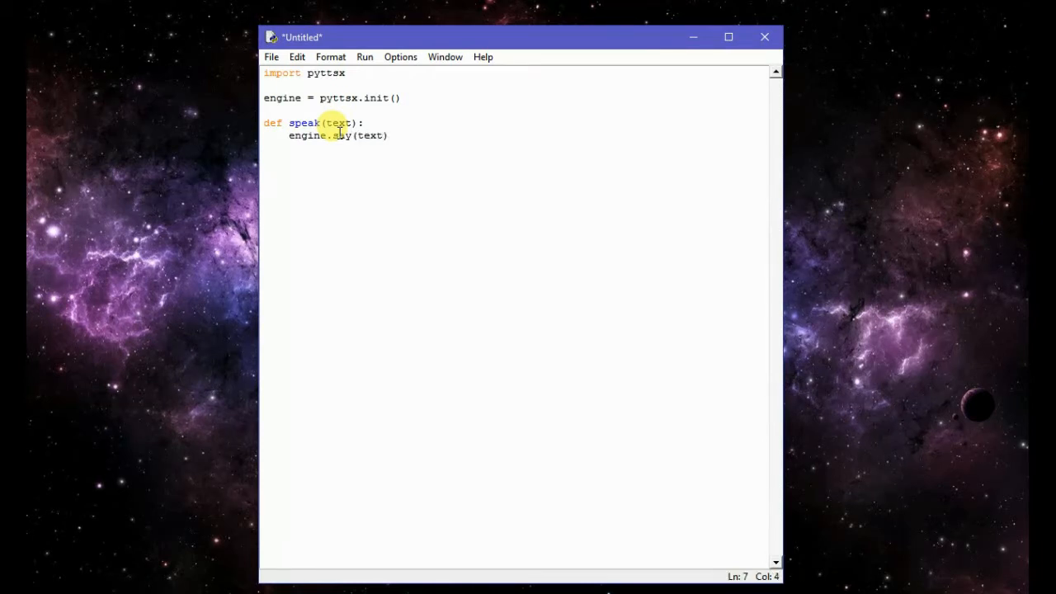
pyautogui.write('e')
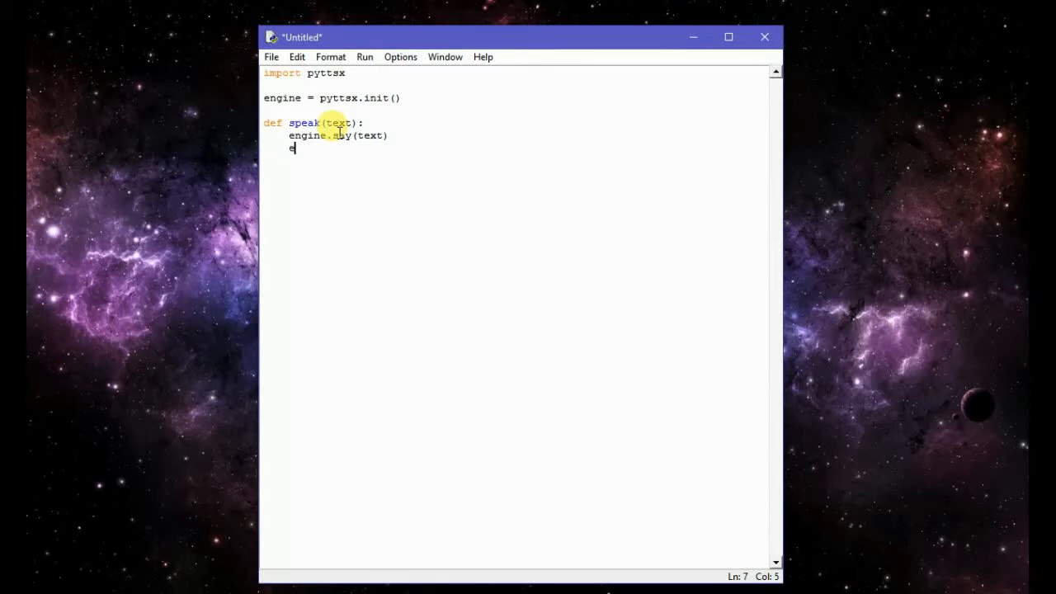
pyautogui.write('ngine.')
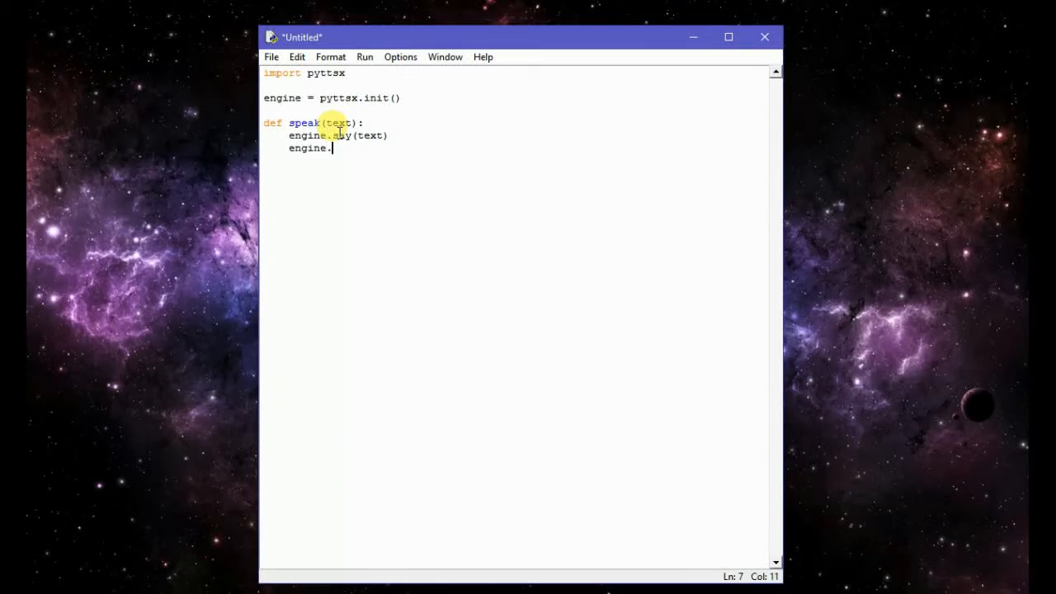
pyautogui.write('runAnd')
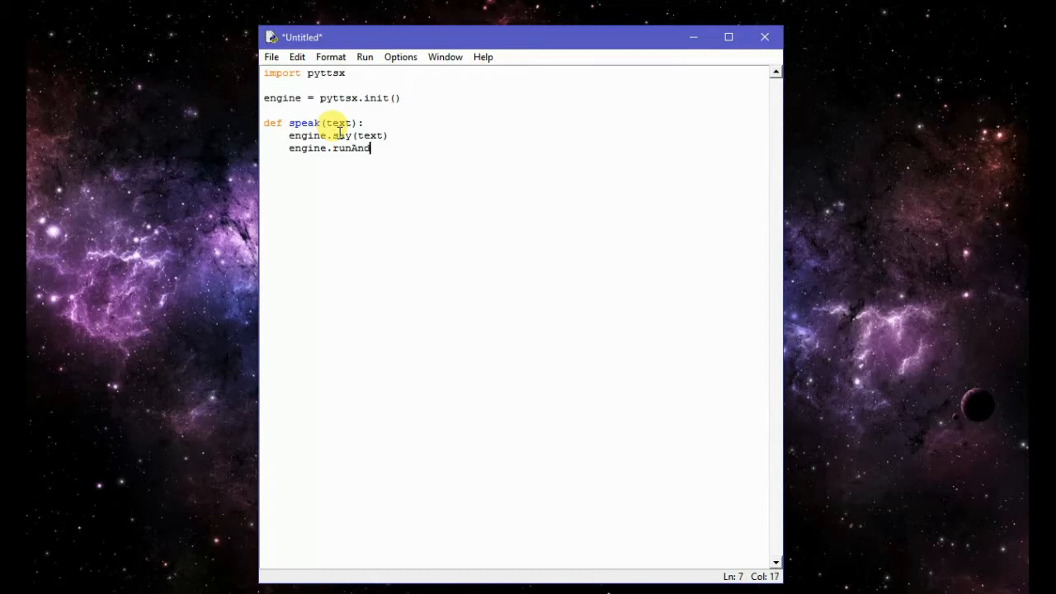
pyautogui.write('Wai')
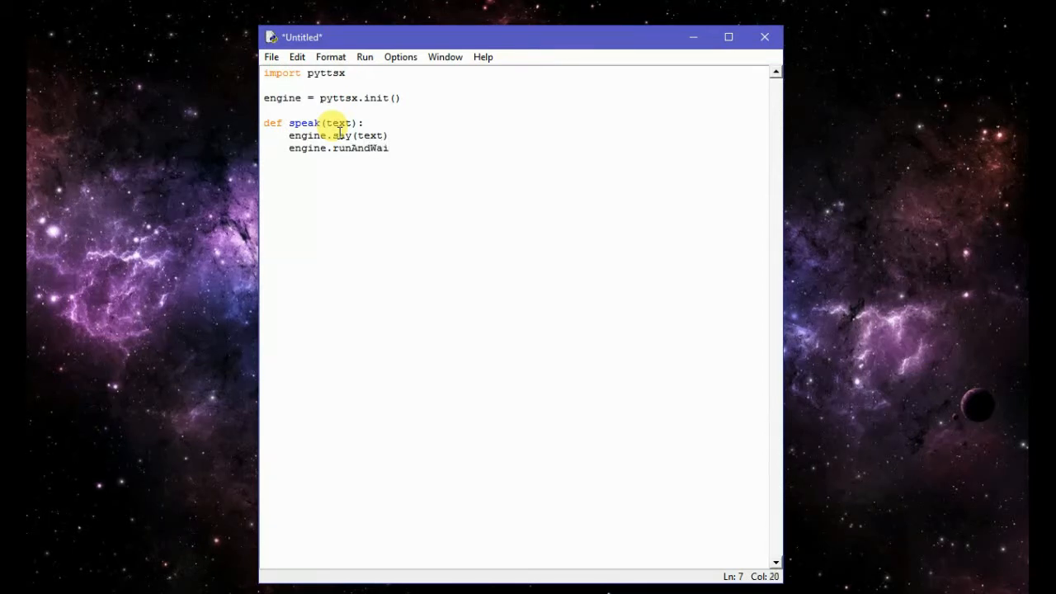
pyautogui.write('t()')
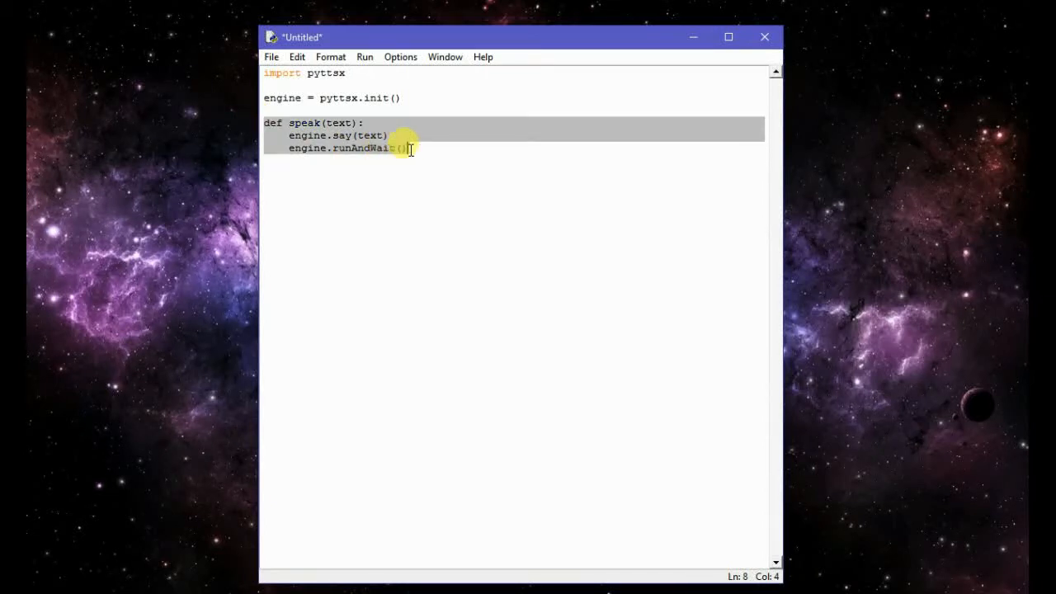
# Place the cursor after engine.runAndWait() and clear the highlighted function code
pyautogui.click(404, 148)
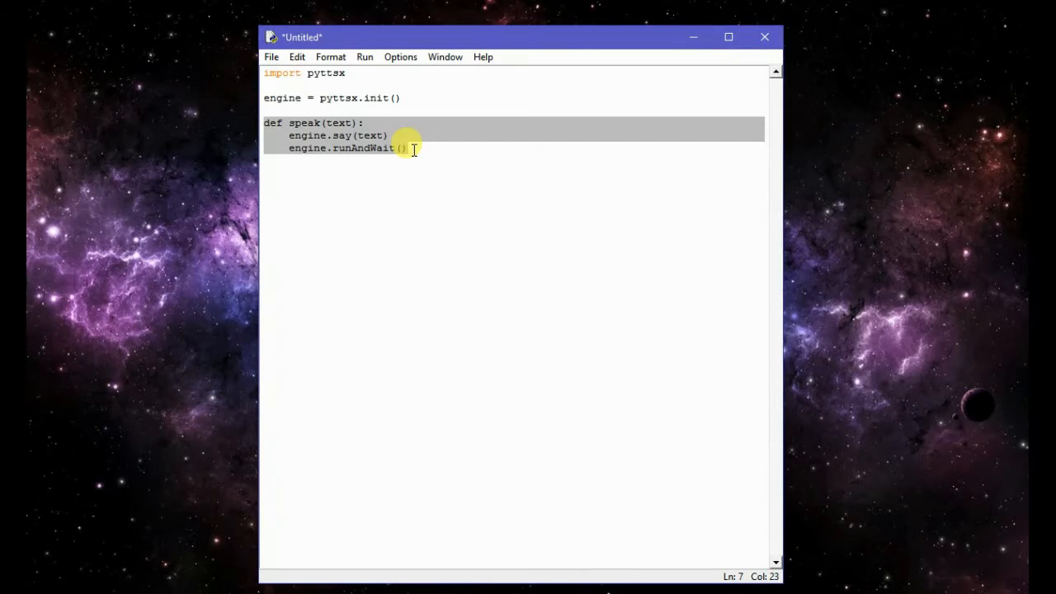
pyautogui.moveTo(421, 165)
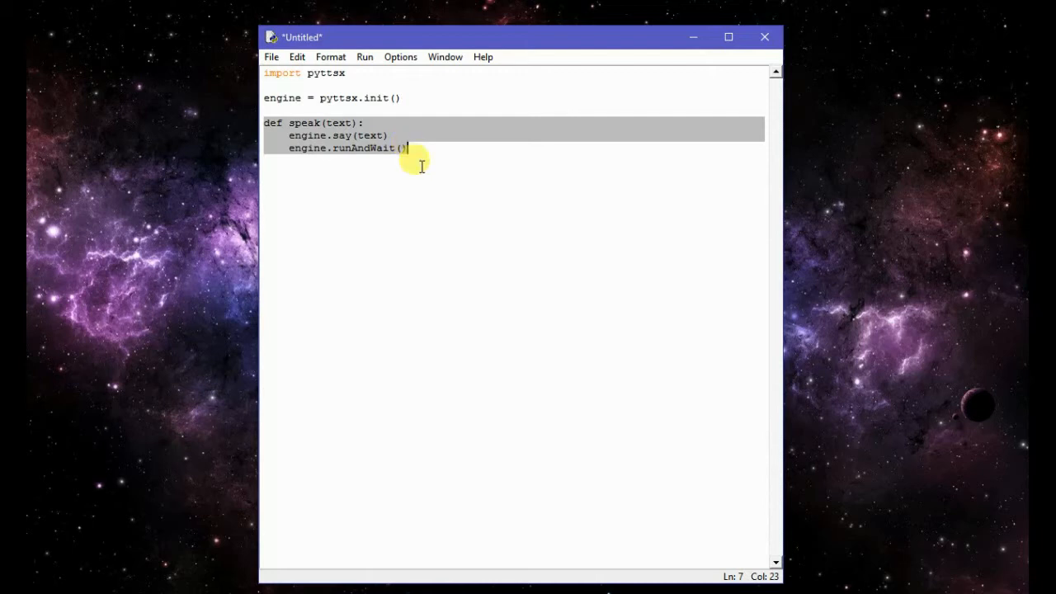
pyautogui.click(410, 149)
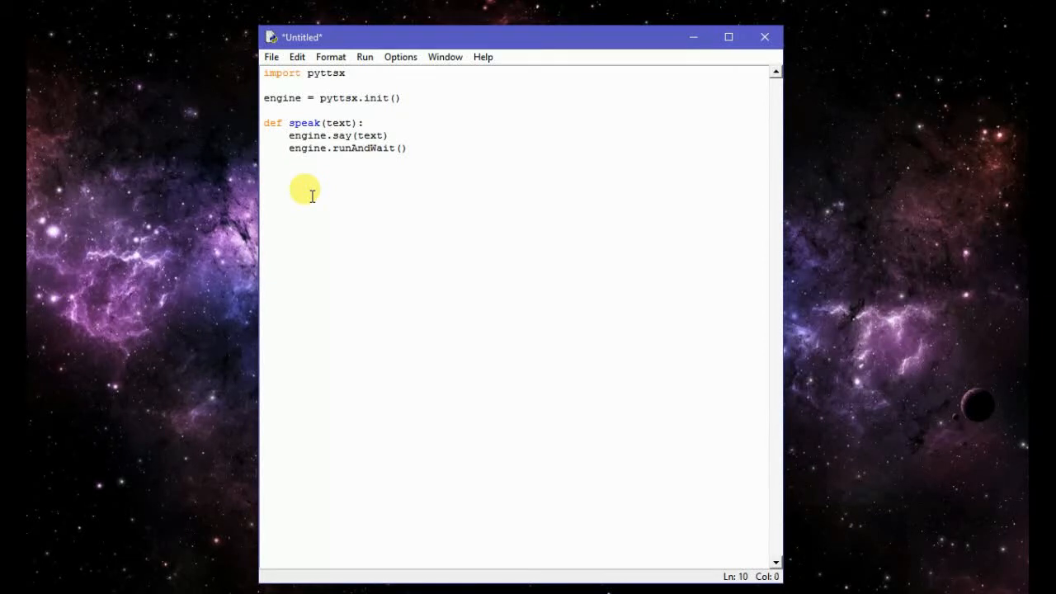
pyautogui.moveTo(291, 194)
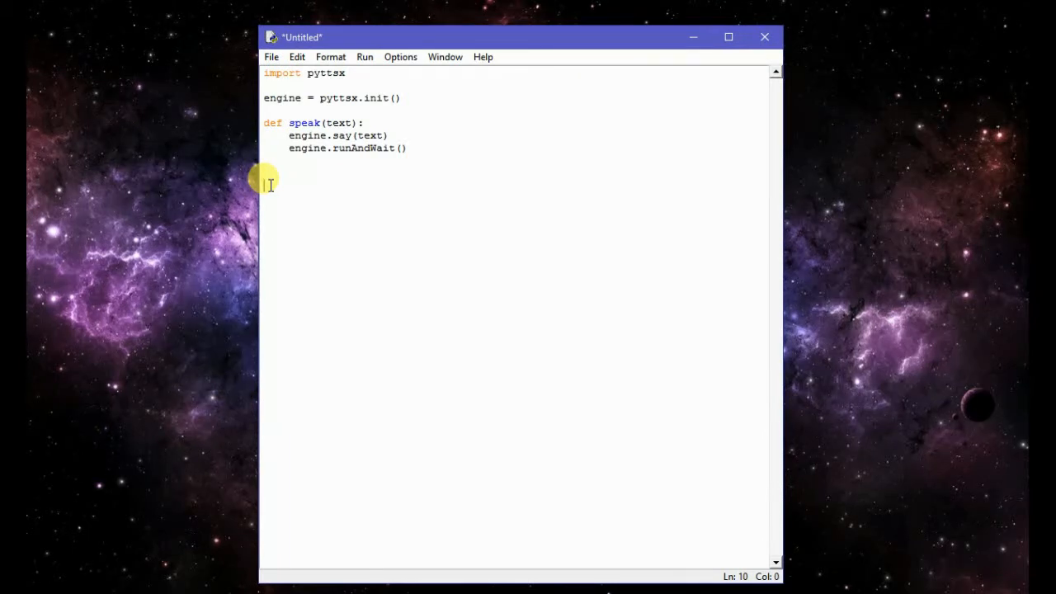
# End the script with the call speak('subscribe to learn anything')
pyautogui.write('spea')
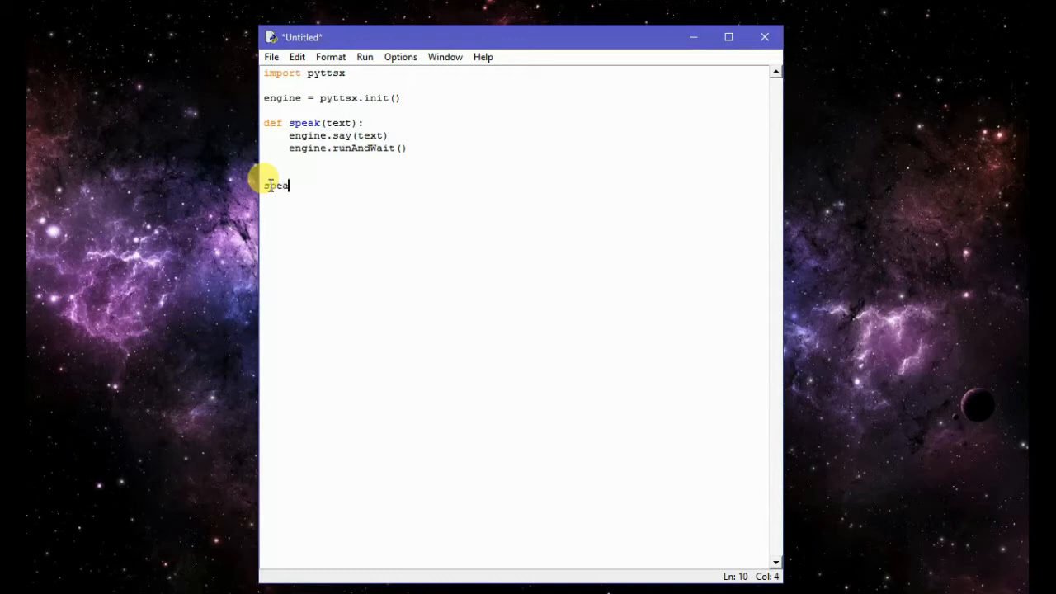
pyautogui.write('k(')
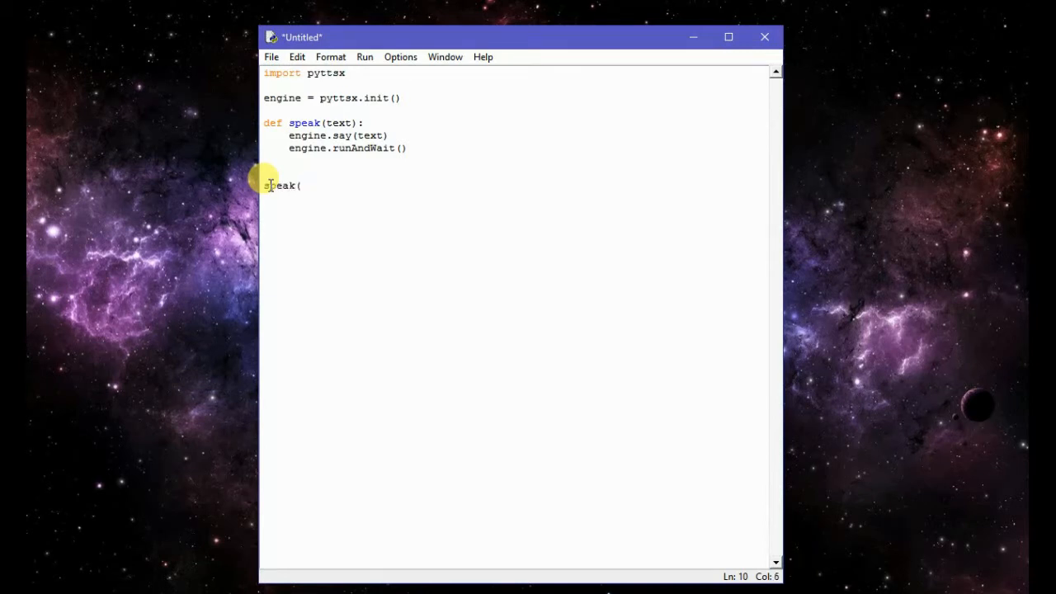
pyautogui.write("'")
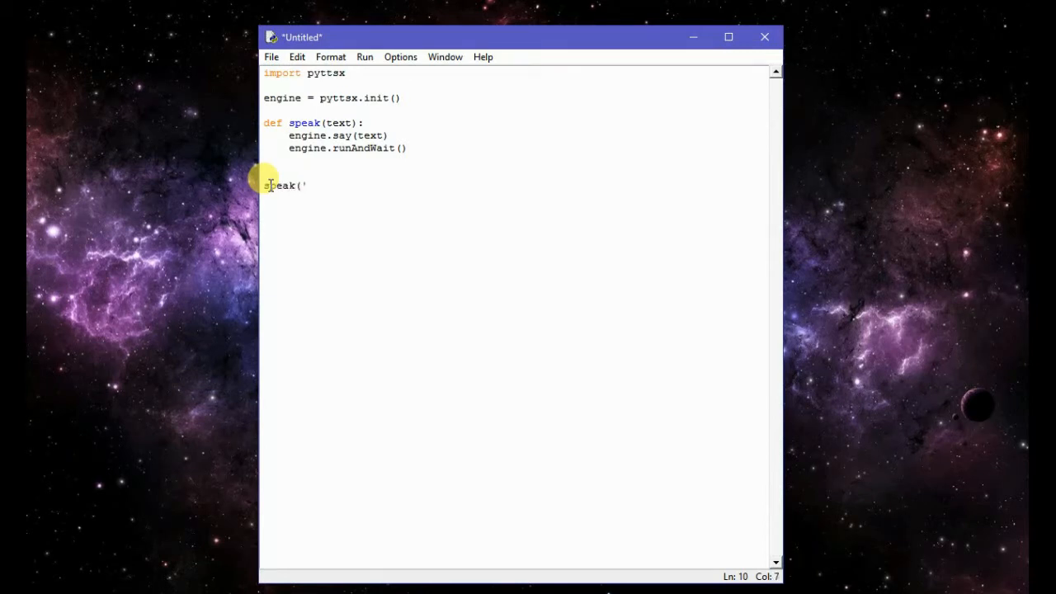
pyautogui.write("'")
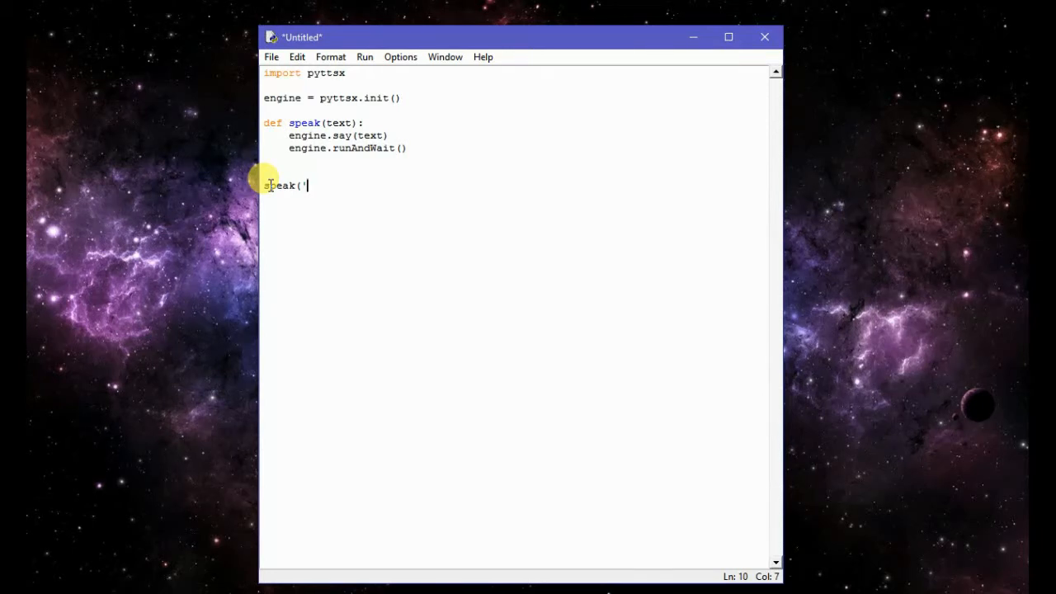
pyautogui.write('sub')
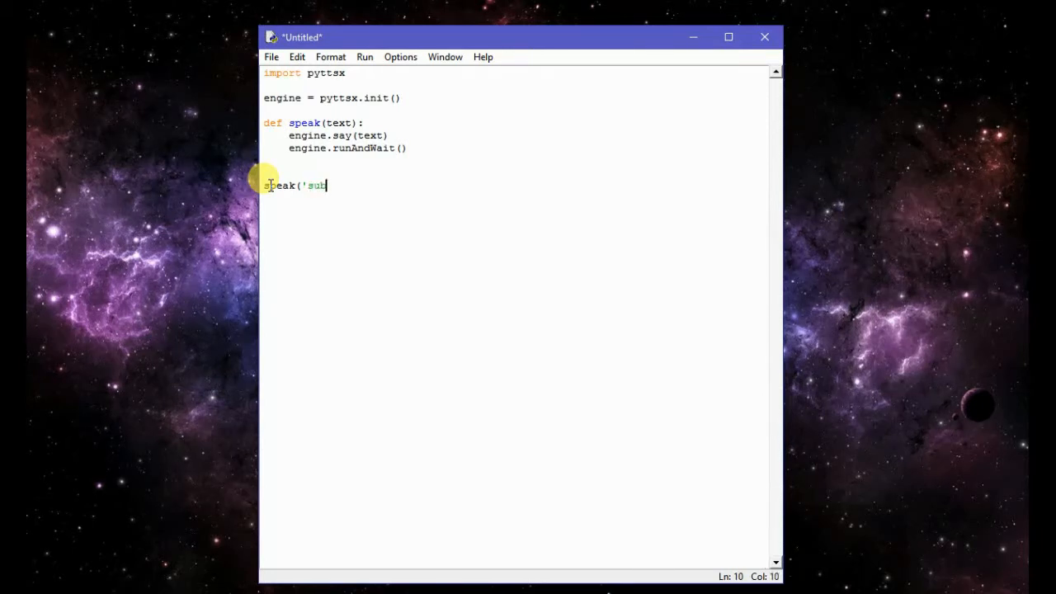
pyautogui.write('scri')
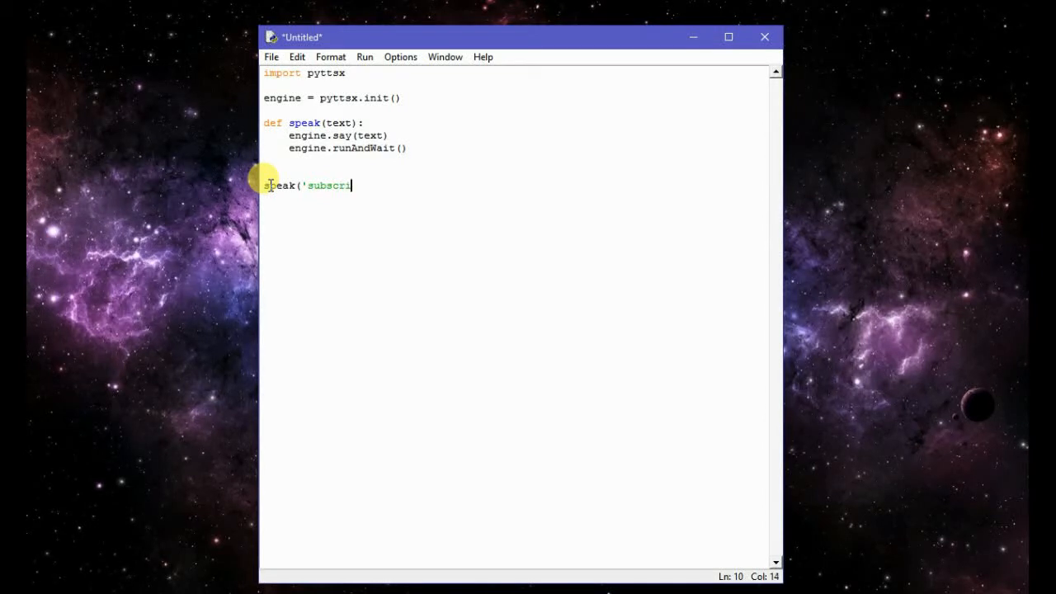
pyautogui.write('be to')
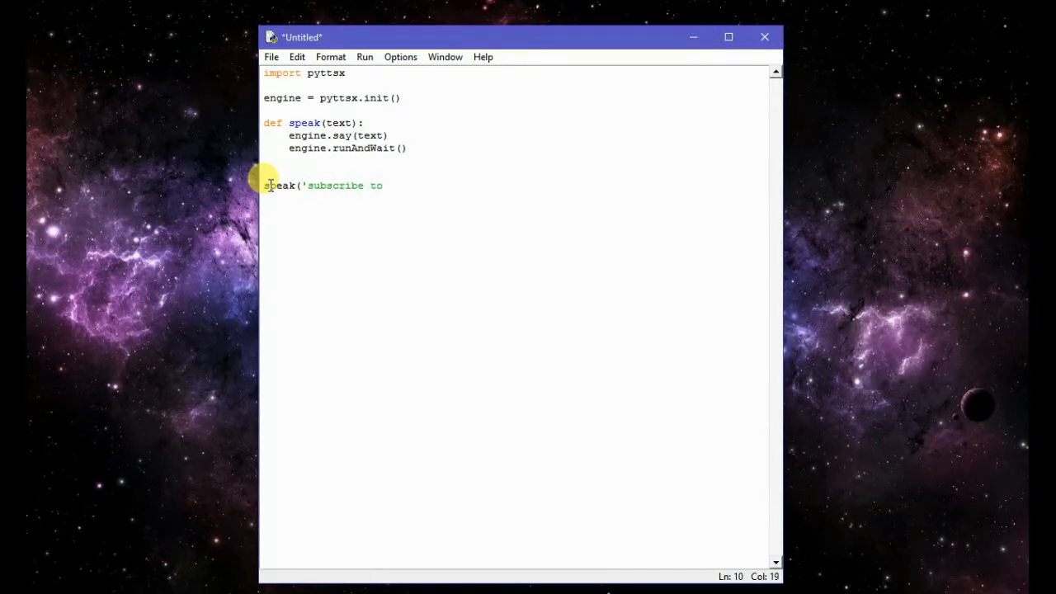
pyautogui.write('learn')
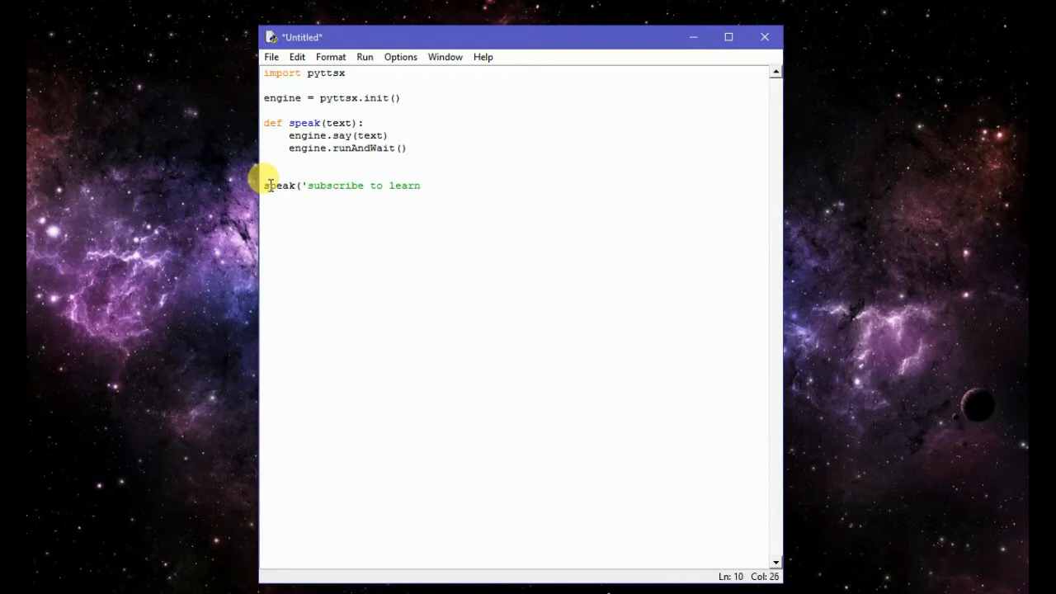
pyautogui.write('any')
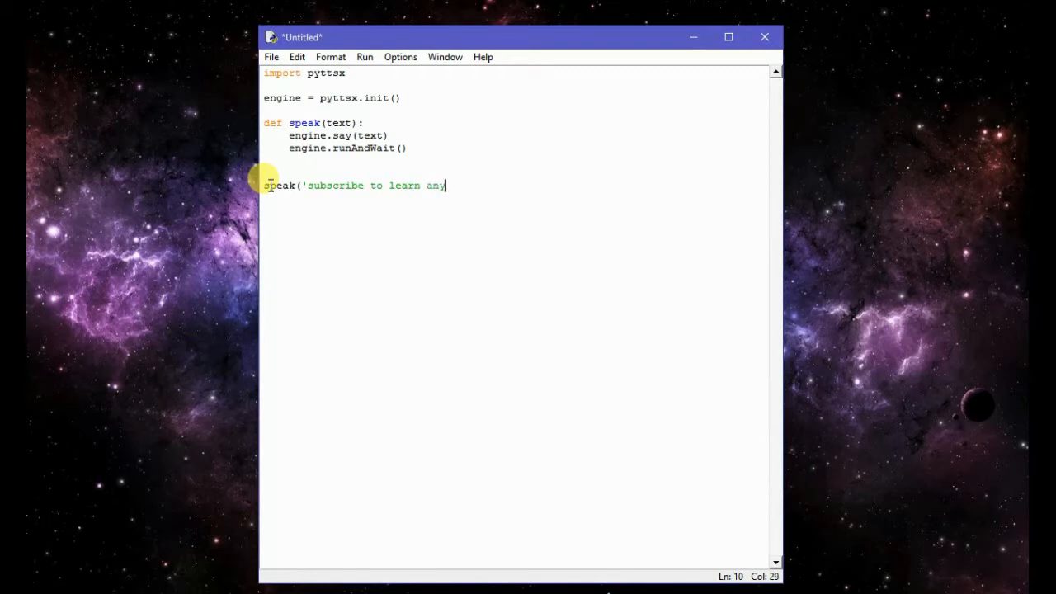
pyautogui.write('th')
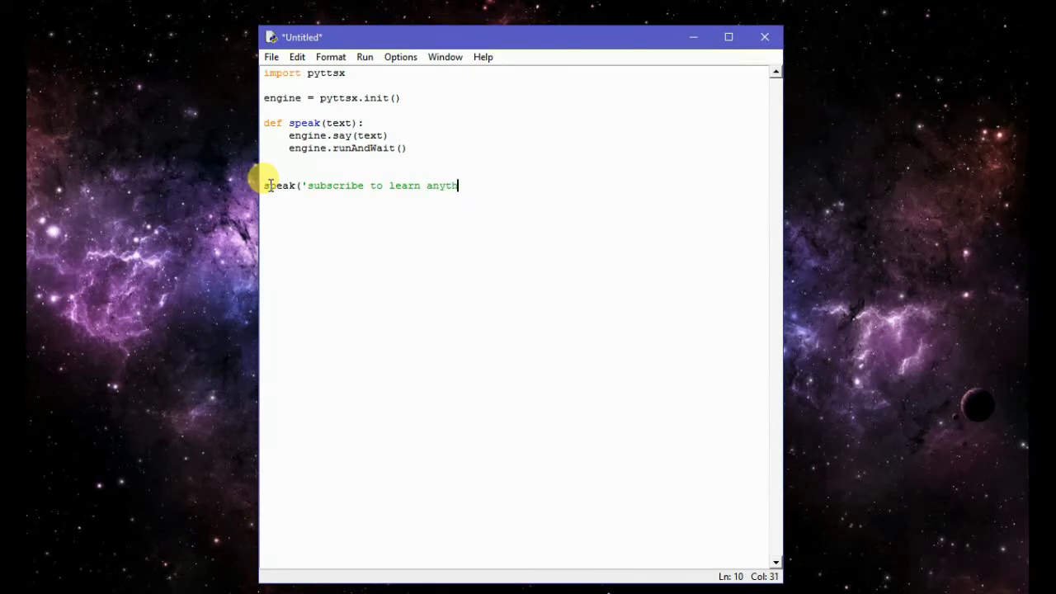
pyautogui.write("ing'")
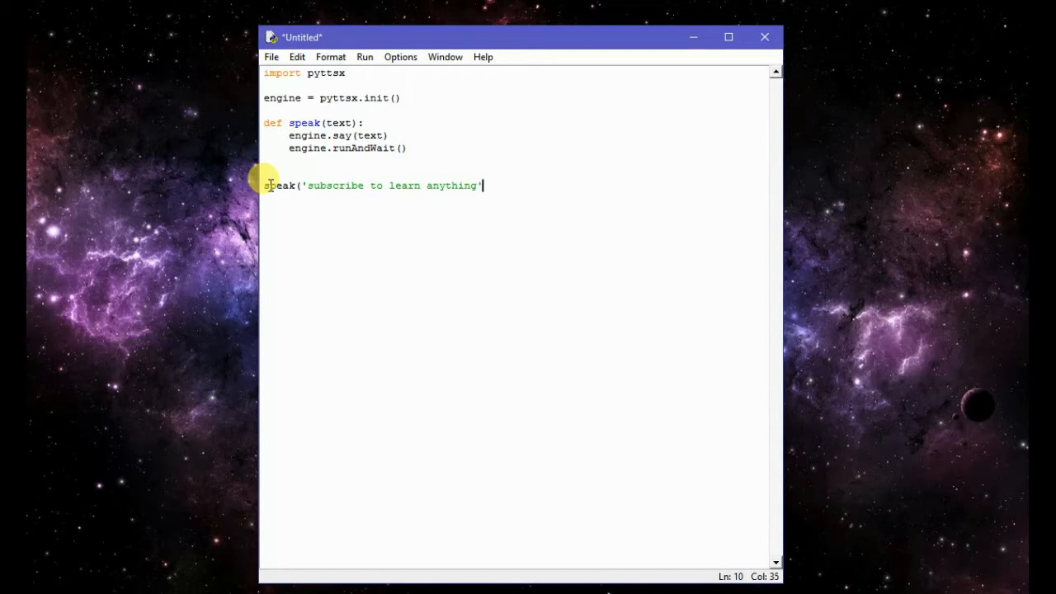
pyautogui.write(')')
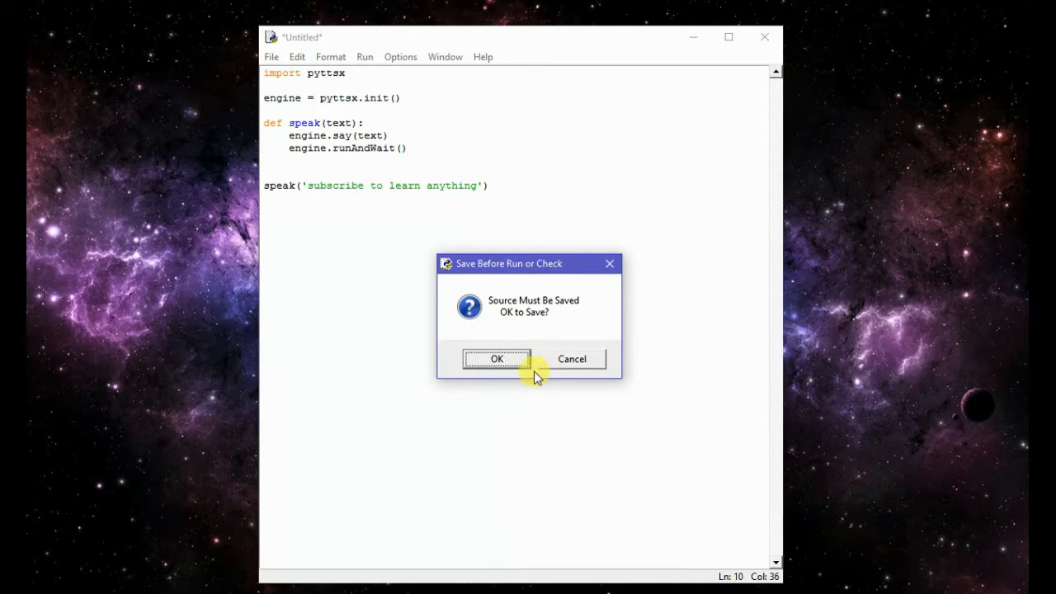
# Confirm save-before-run and save the script as ai.py in New folder on the Desktop
pyautogui.click(495, 359)
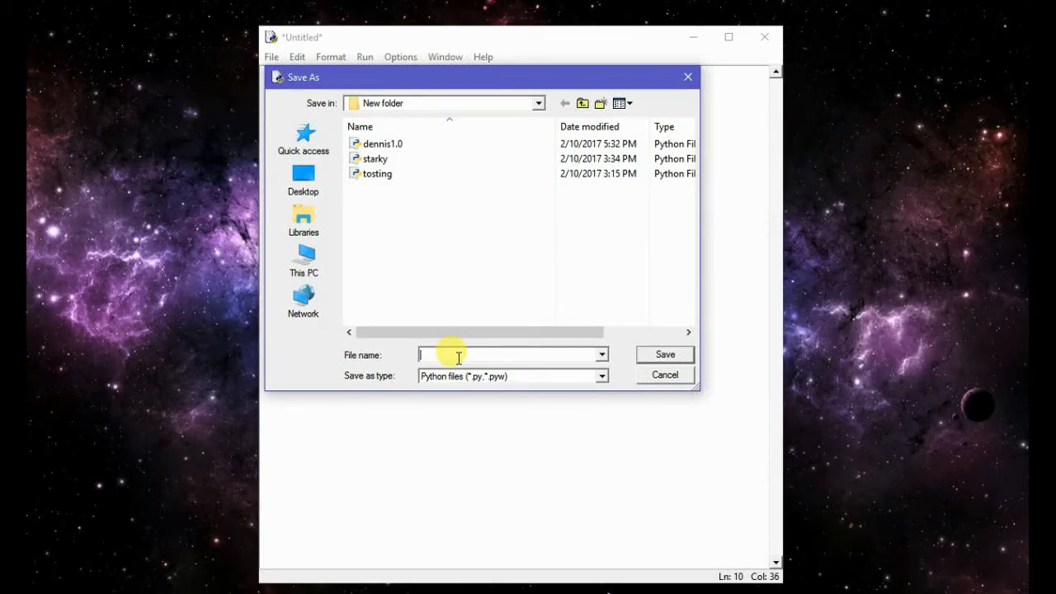
pyautogui.write('ai')
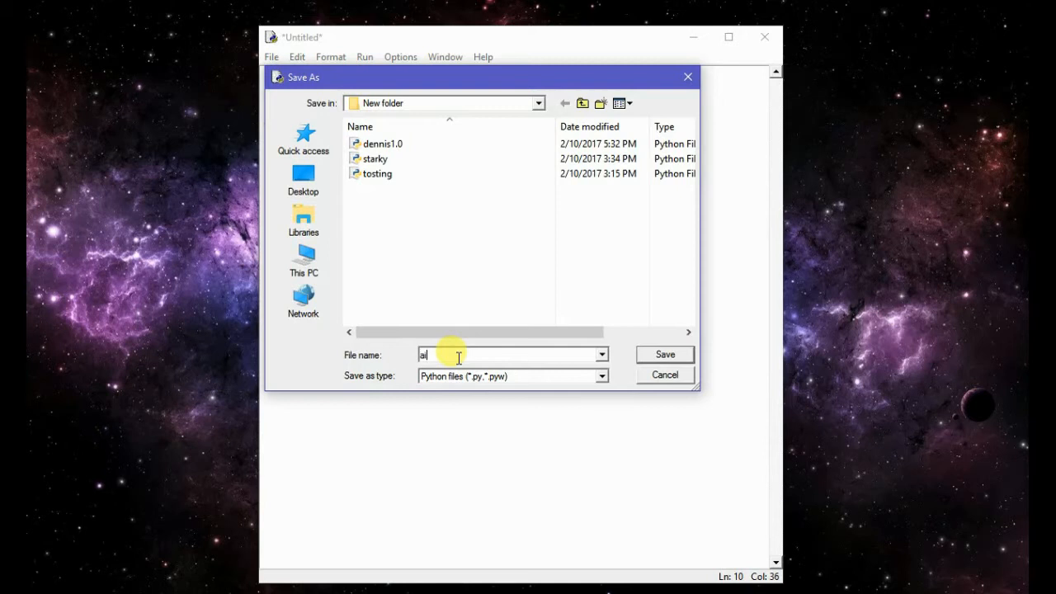
pyautogui.moveTo(519, 371)
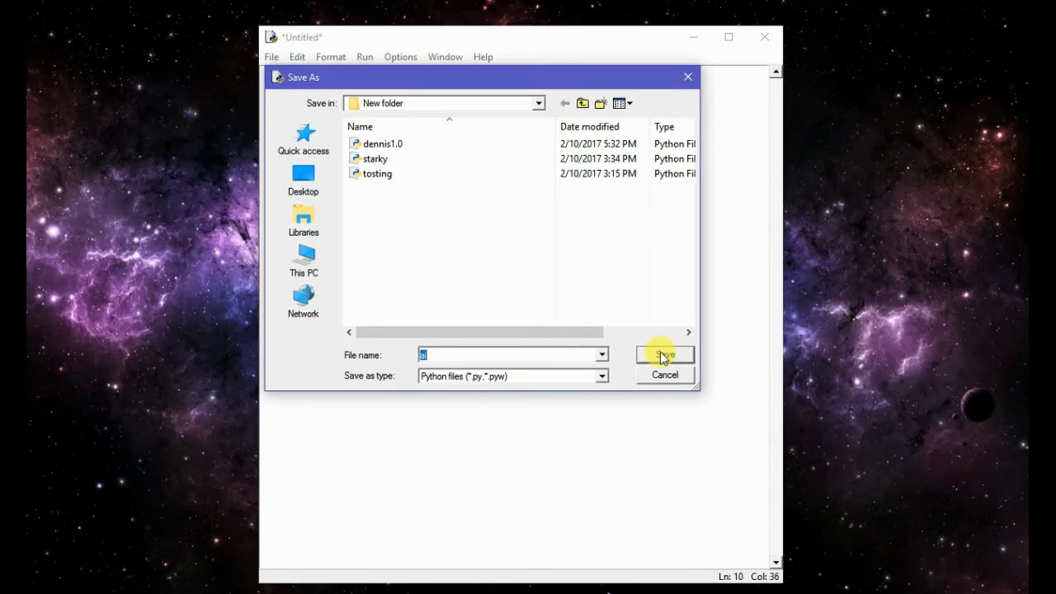
pyautogui.click(664, 355)
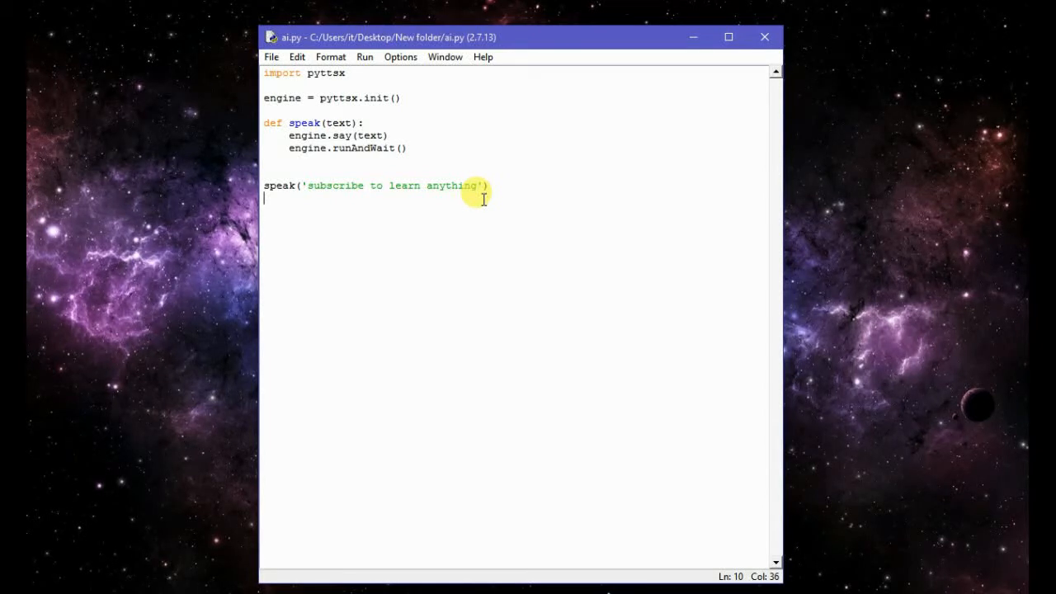
pyautogui.moveTo(604, 38)
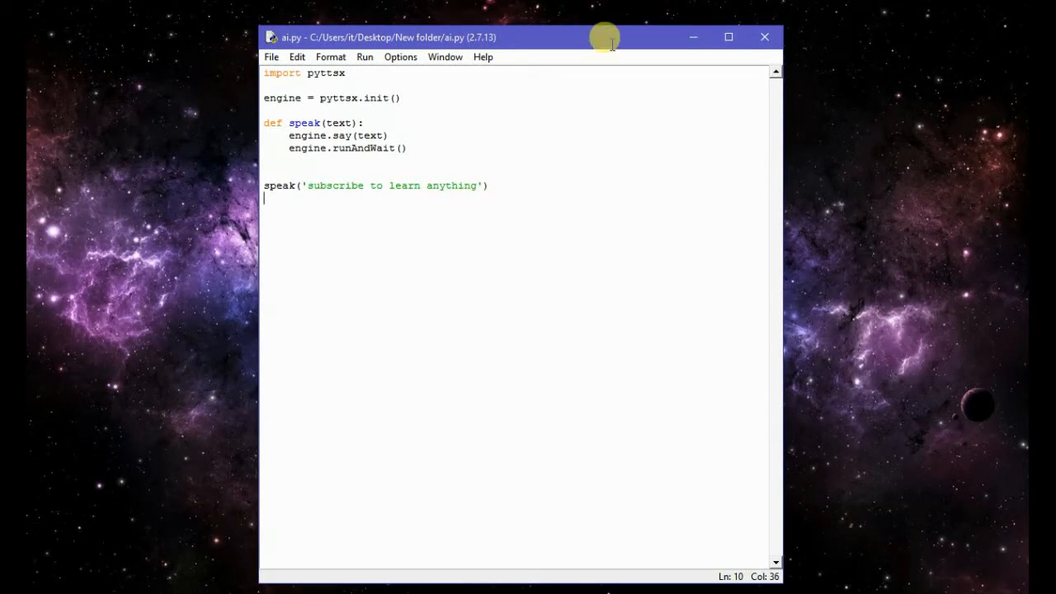
pyautogui.moveTo(614, 40)
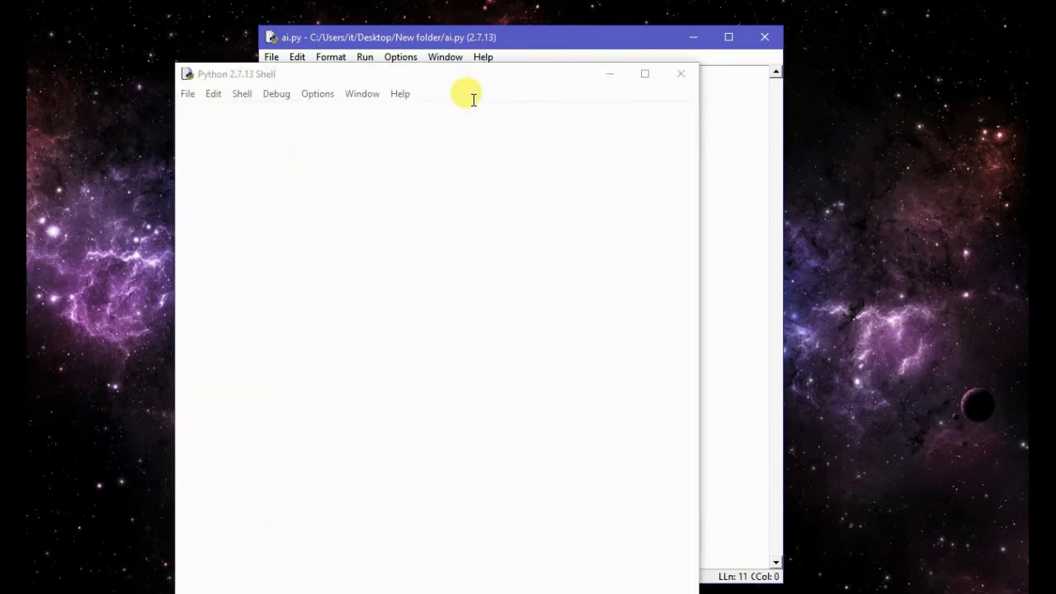
pyautogui.moveTo(465, 85)
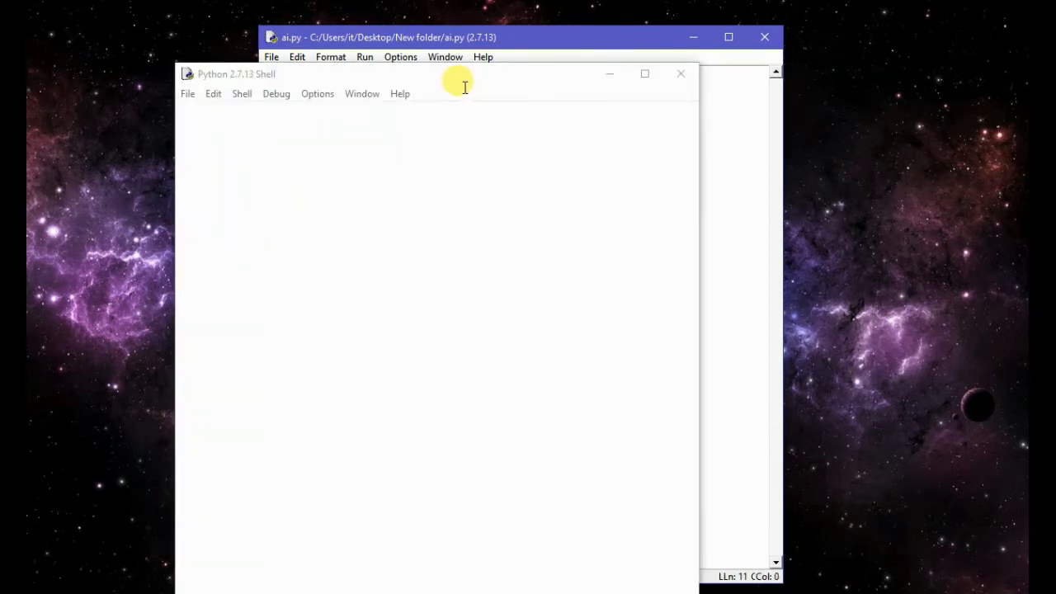
pyautogui.moveTo(485, 115)
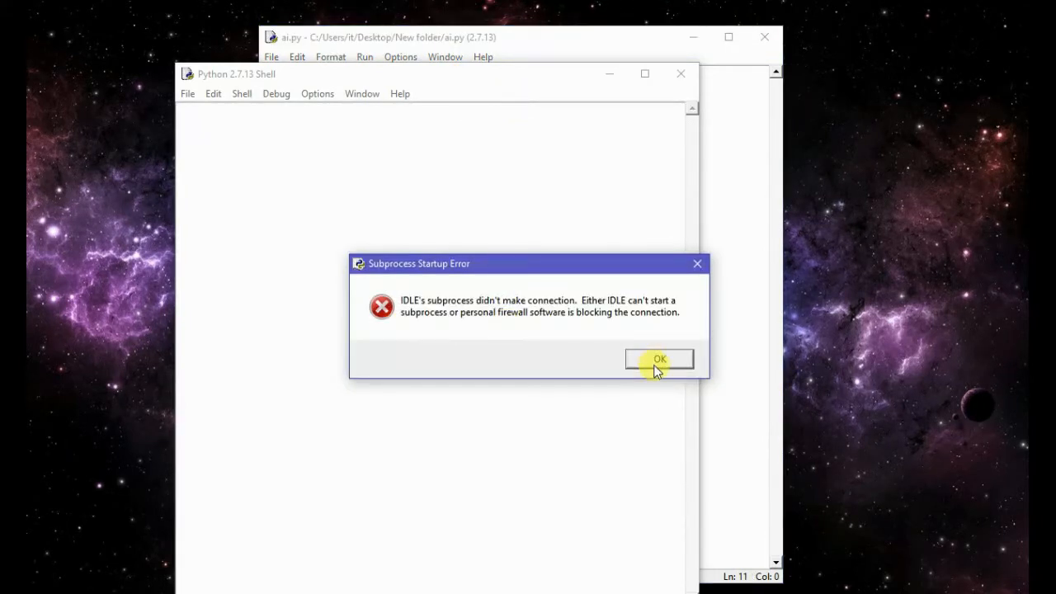
# Dismiss the Subprocess Startup Error dialog to return to the ai.py editor
pyautogui.click(660, 360)
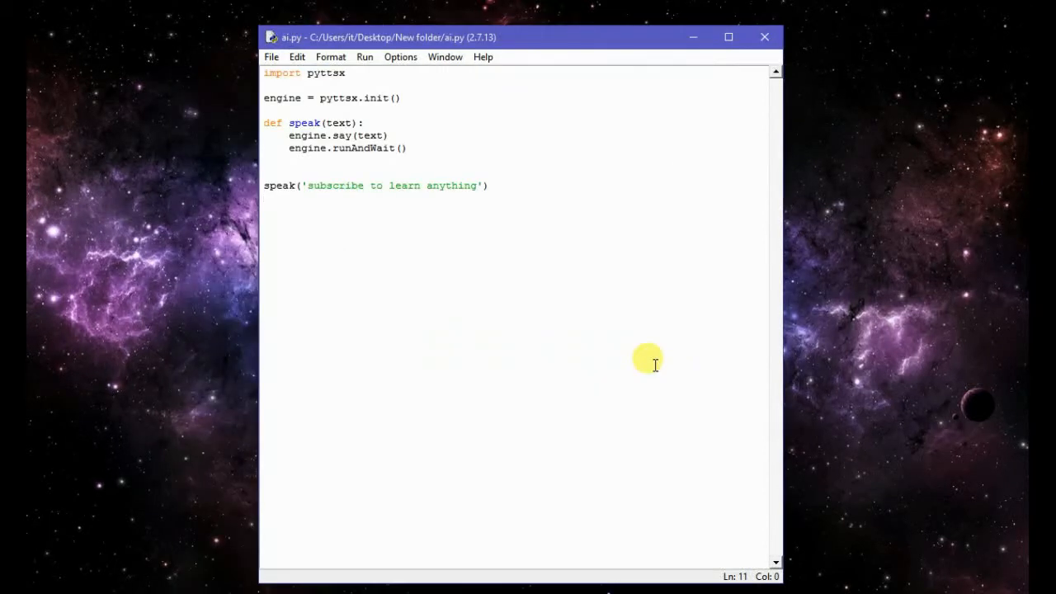
pyautogui.moveTo(541, 244)
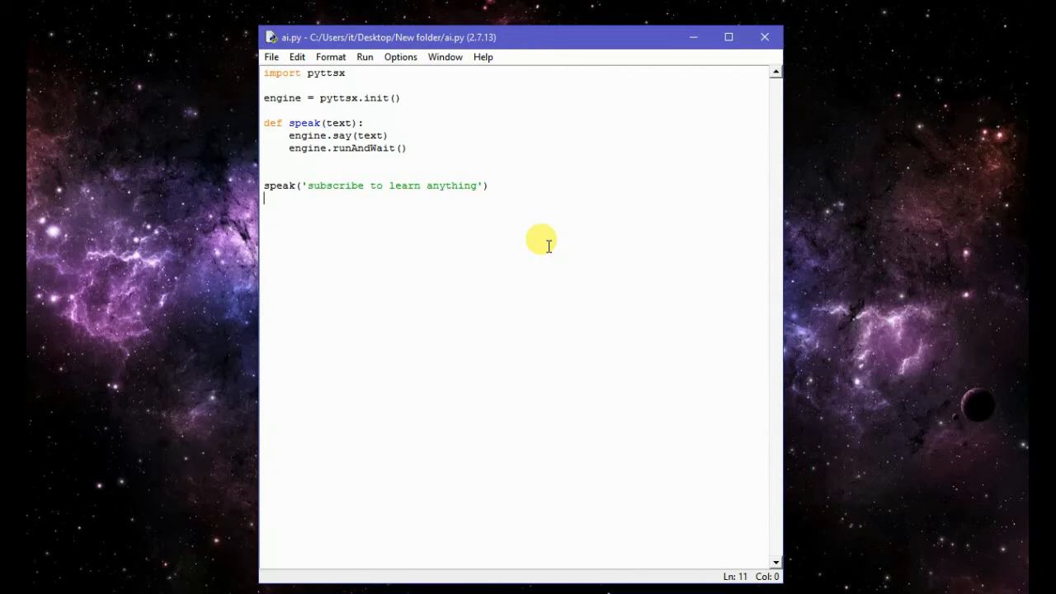
pyautogui.moveTo(528, 43)
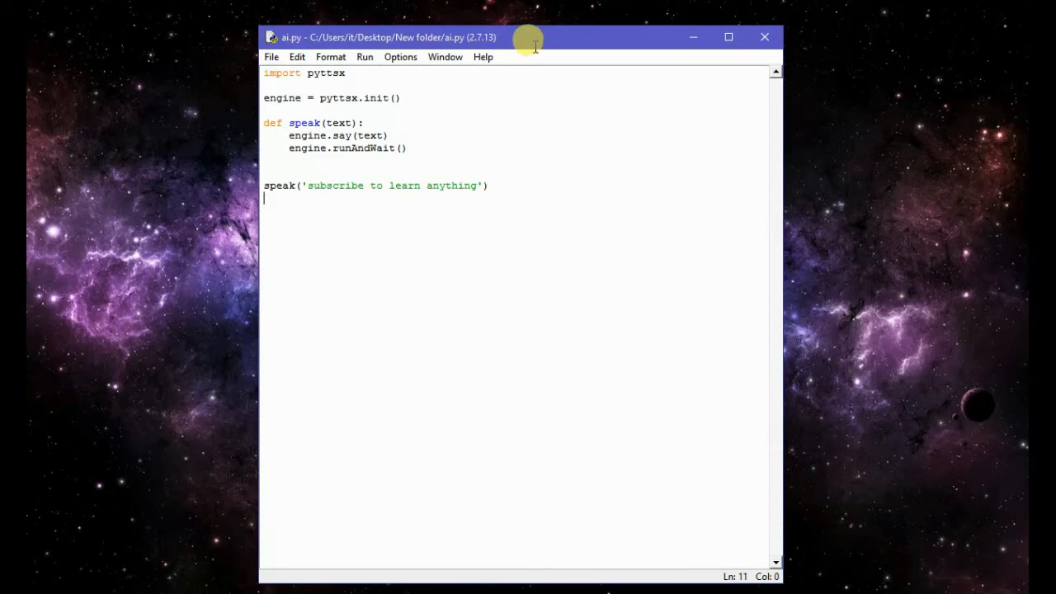
# Arrange the Python Shell window on the desktop and focus it at the fresh prompt after ai.py runs
pyautogui.click(364, 56)
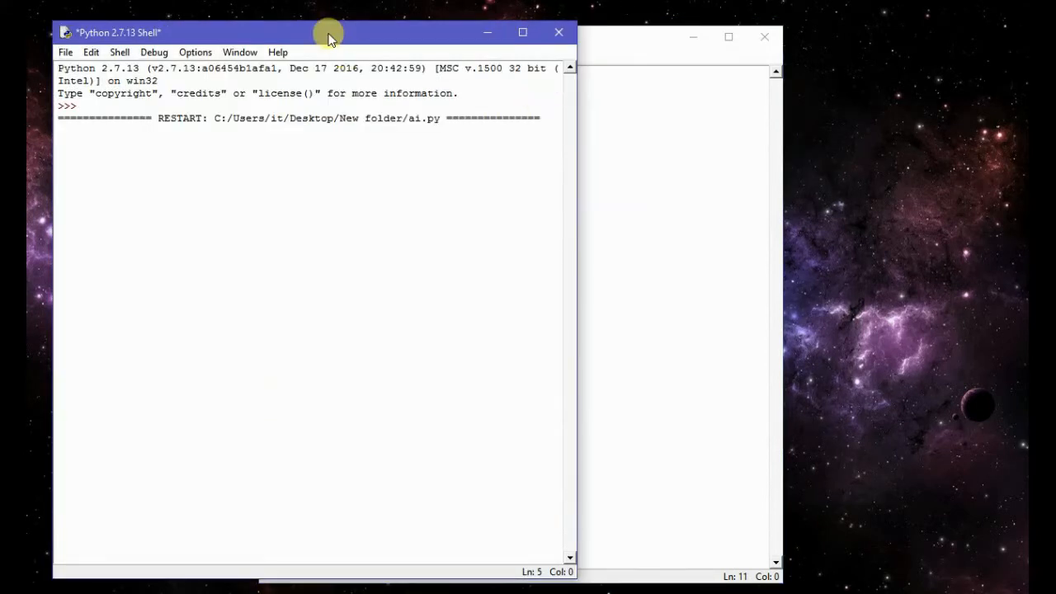
pyautogui.moveTo(328, 33); pyautogui.dragTo(400, 36)
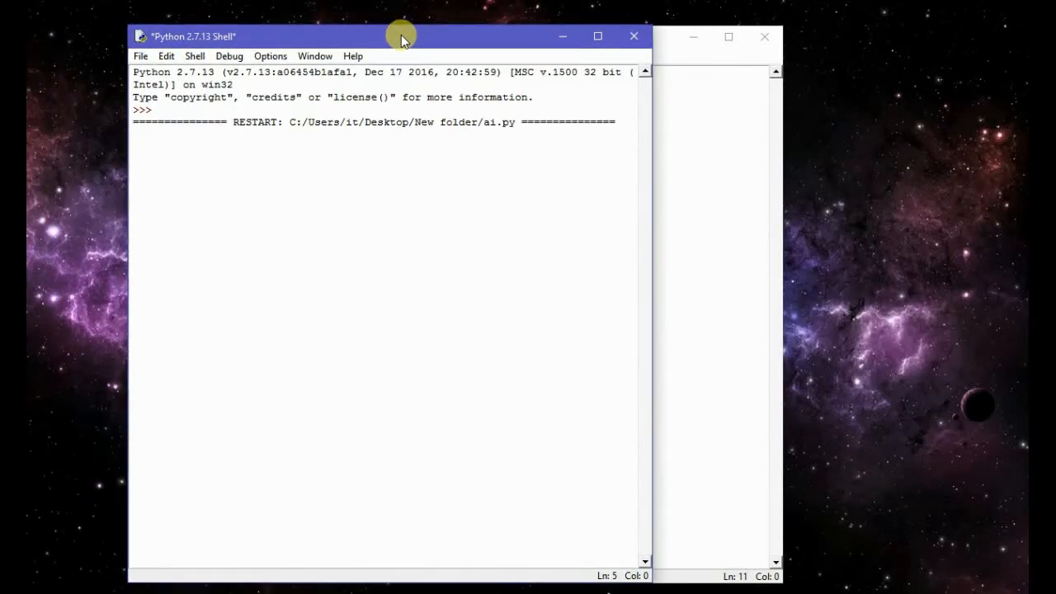
pyautogui.moveTo(629, 172)
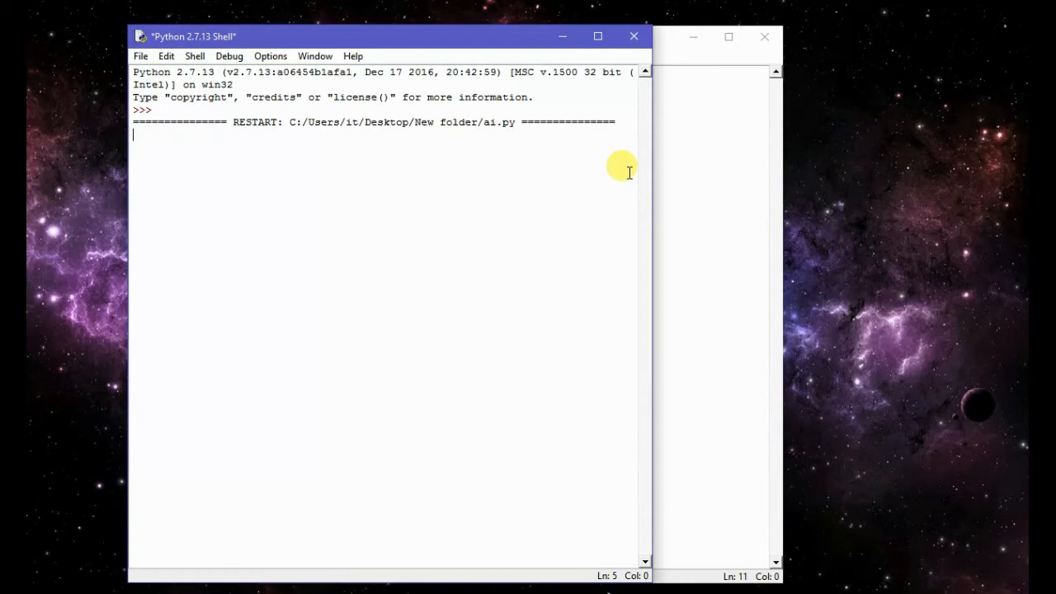
pyautogui.moveTo(498, 73)
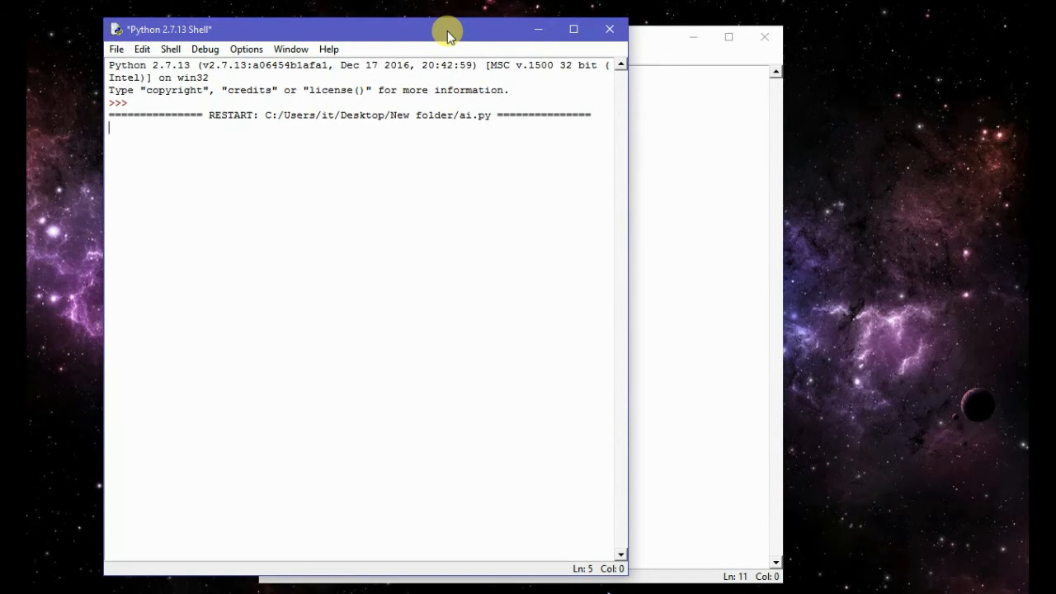
pyautogui.moveTo(446, 30); pyautogui.dragTo(462, 45)
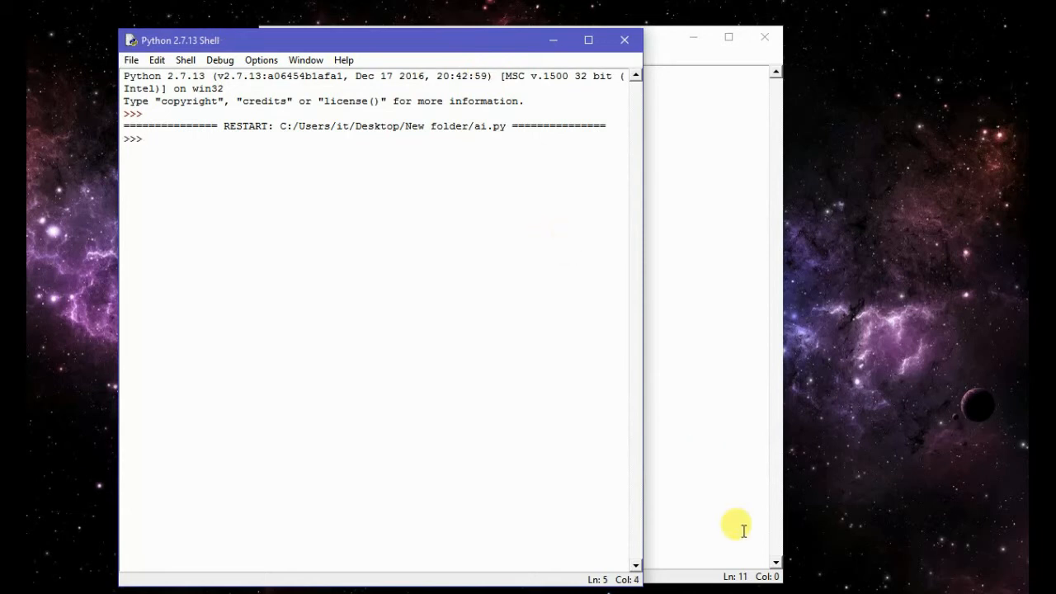
pyautogui.moveTo(713, 505)
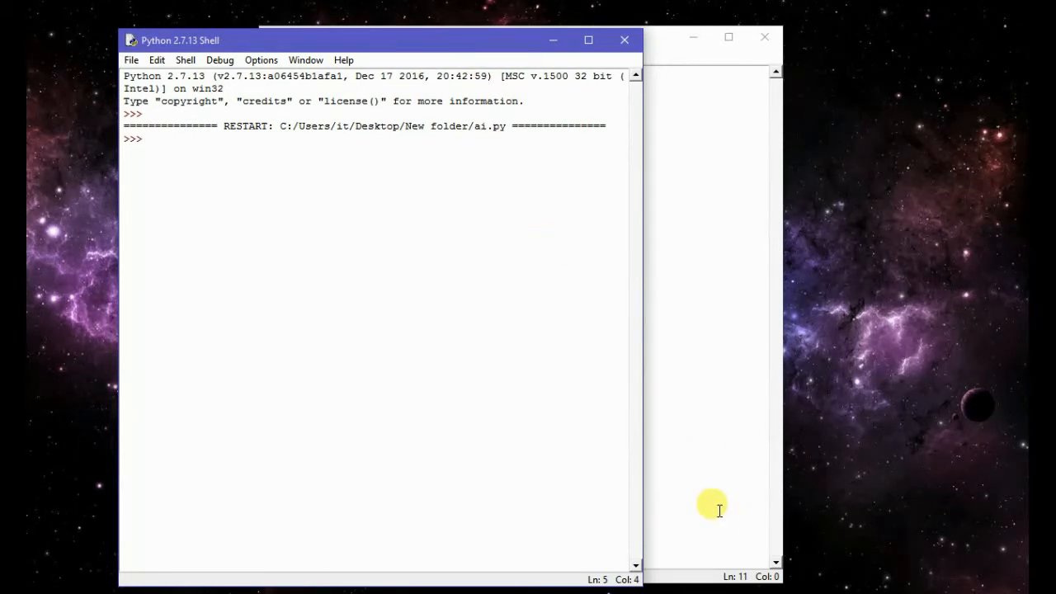
pyautogui.click(147, 139)
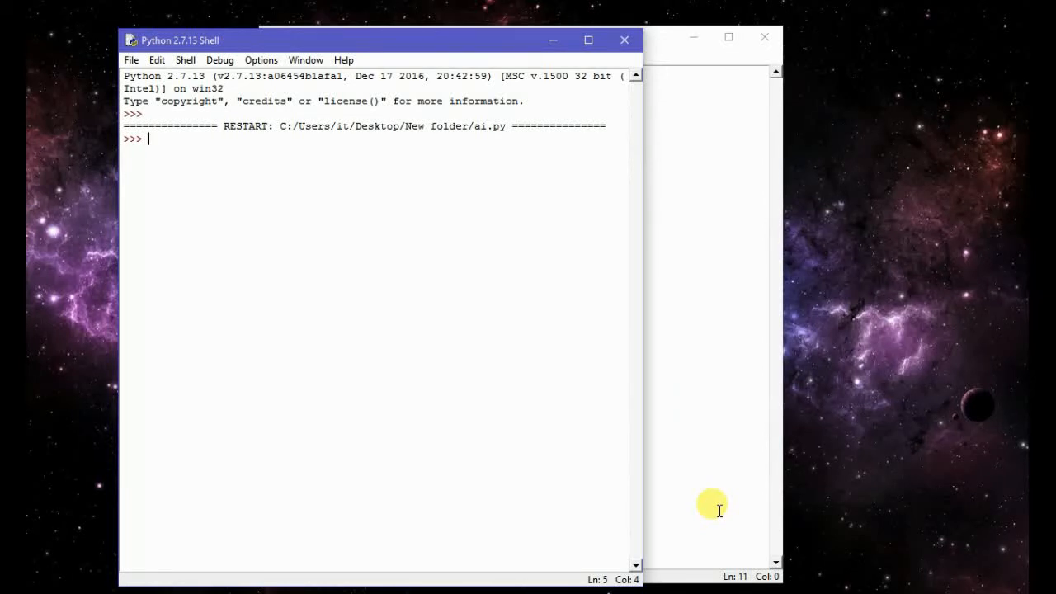
pyautogui.moveTo(647, 300)
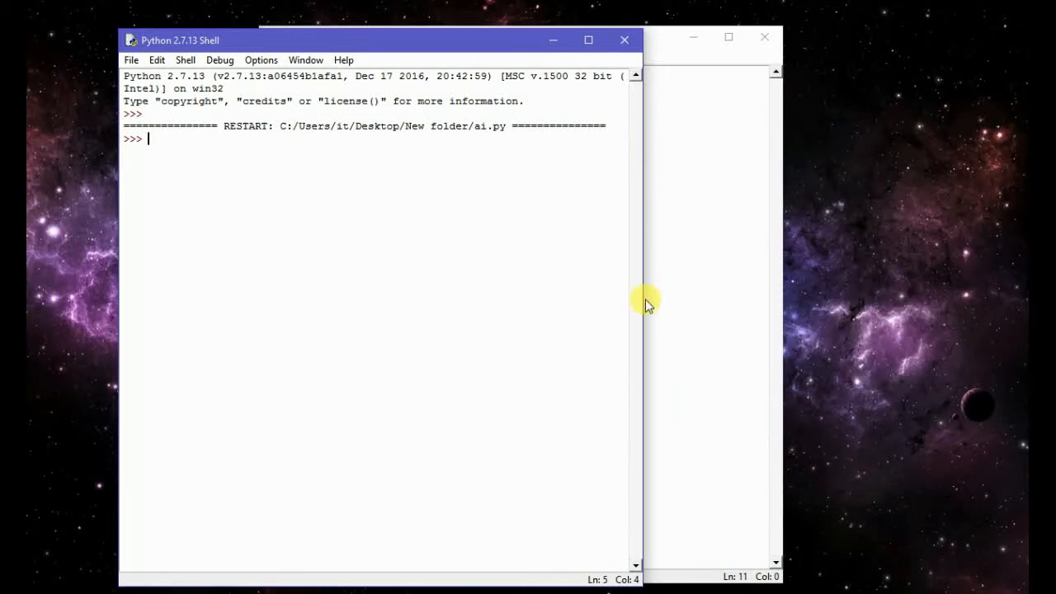
pyautogui.moveTo(379, 39); pyautogui.dragTo(338, 6)
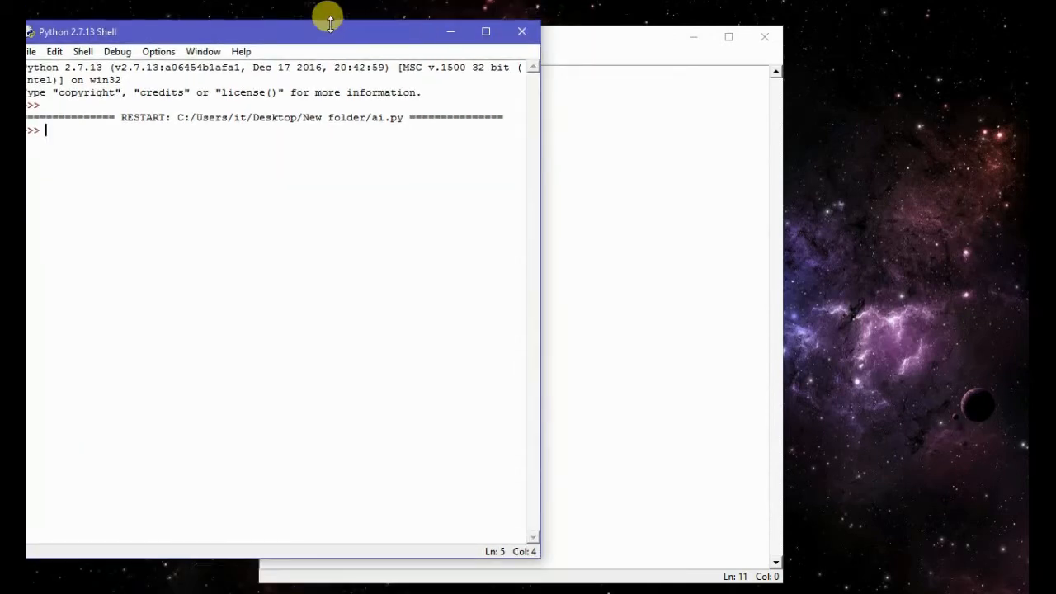
pyautogui.moveTo(330, 31); pyautogui.dragTo(536, 60)
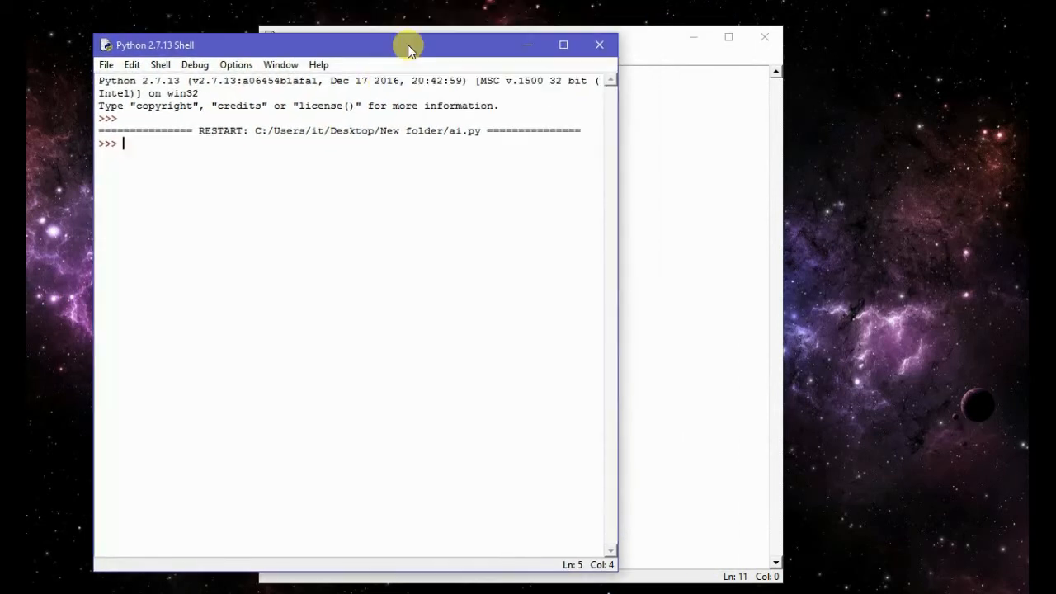
pyautogui.moveTo(409, 45); pyautogui.dragTo(416, 62)
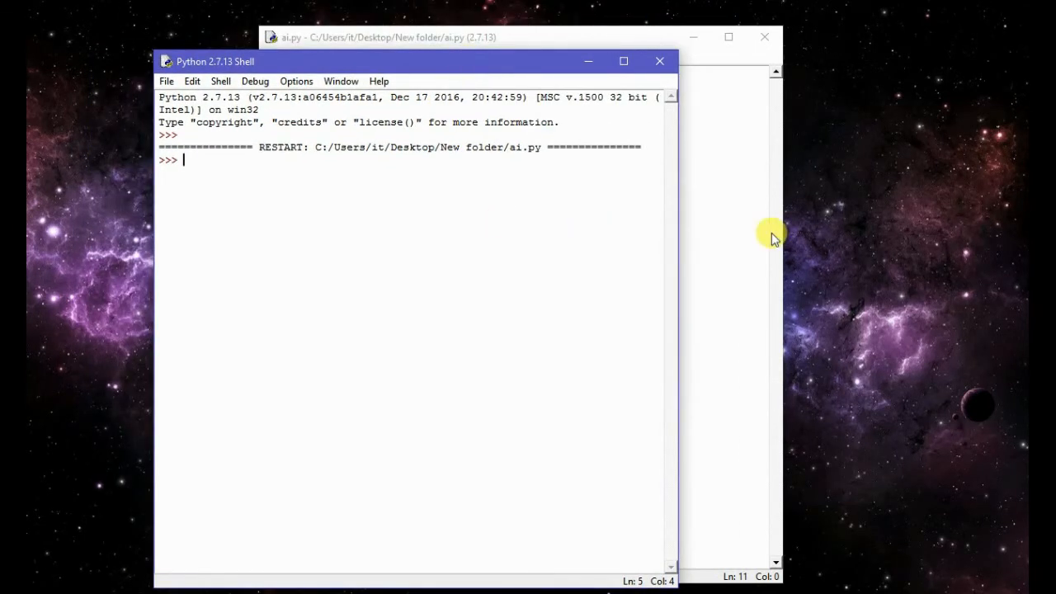
# Bring the ai.py editor forward and position it over the Python Shell window
pyautogui.click(412, 36)
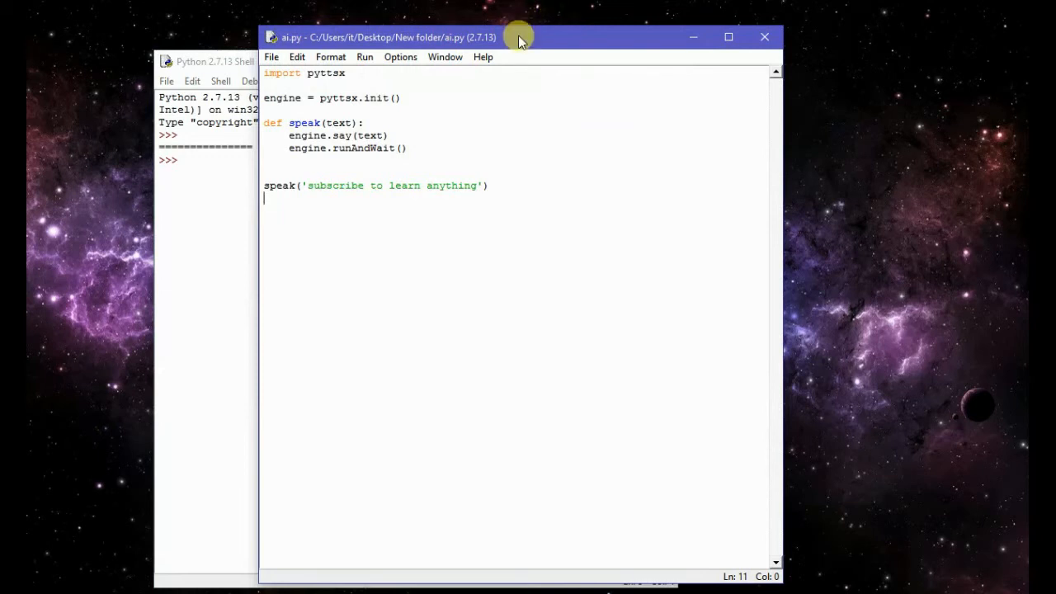
pyautogui.moveTo(518, 36); pyautogui.dragTo(624, 66)
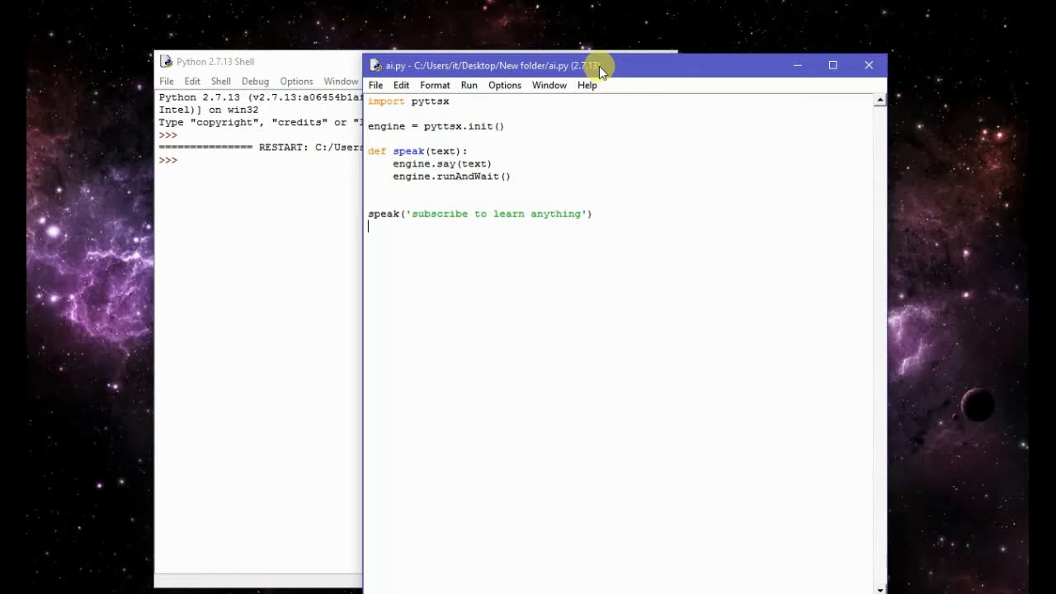
pyautogui.moveTo(602, 66); pyautogui.dragTo(478, 49)
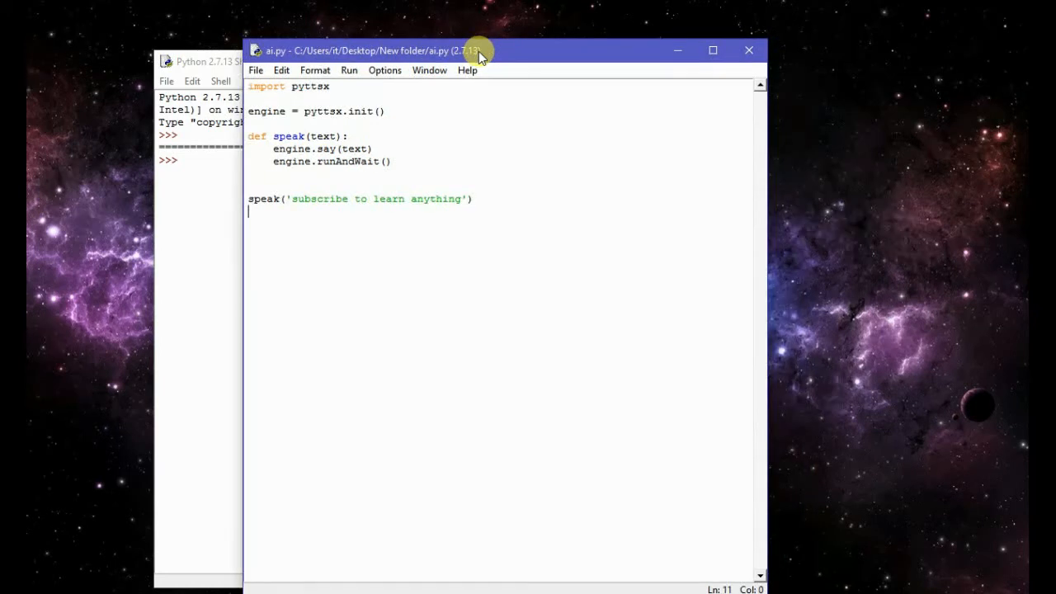
pyautogui.moveTo(478, 49); pyautogui.dragTo(541, 56)
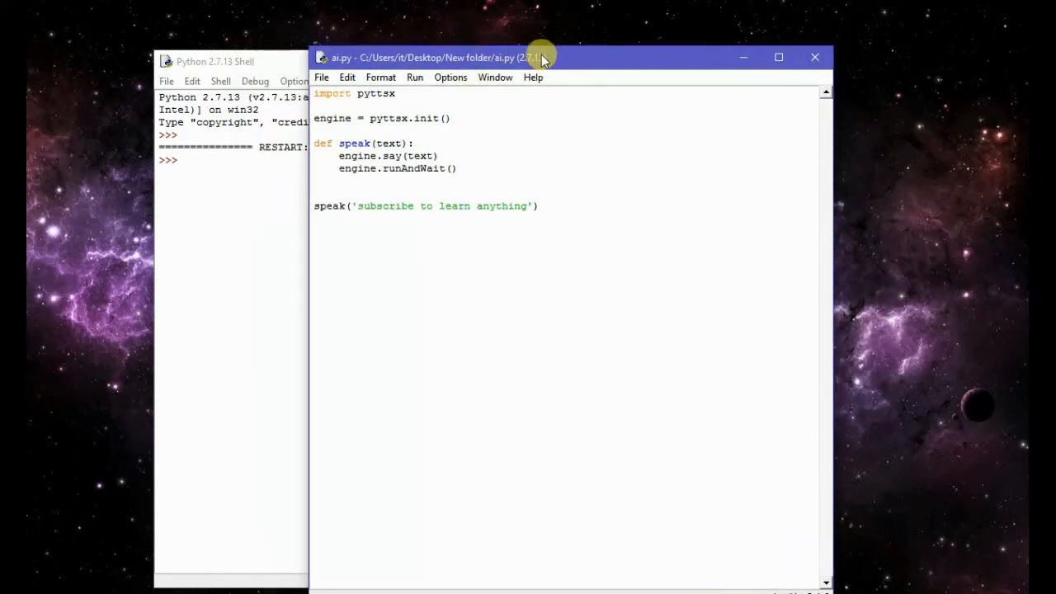
pyautogui.moveTo(541, 56); pyautogui.dragTo(536, 39)
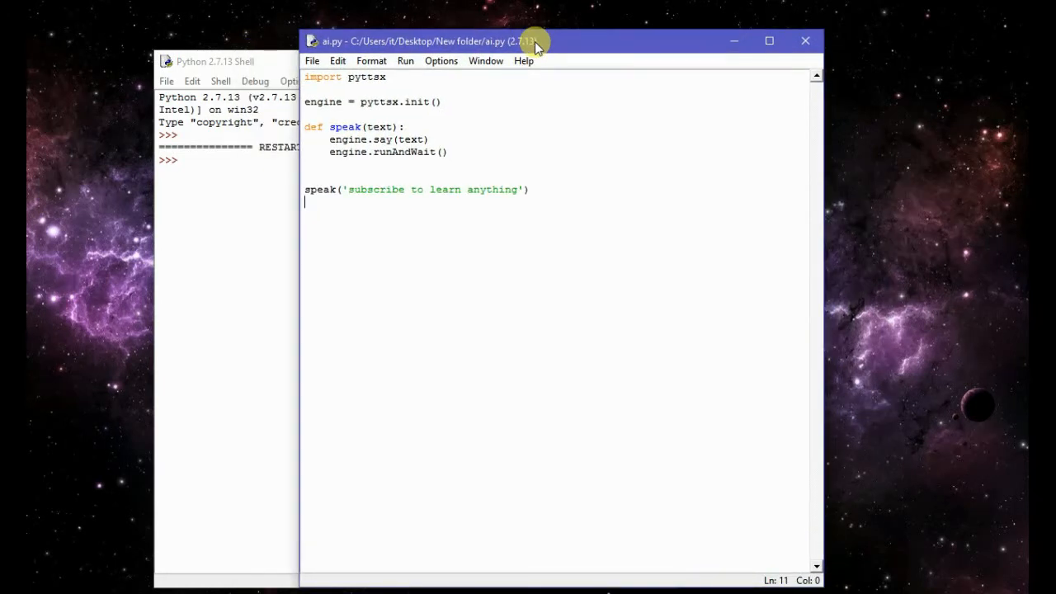
pyautogui.moveTo(536, 41); pyautogui.dragTo(512, 28)
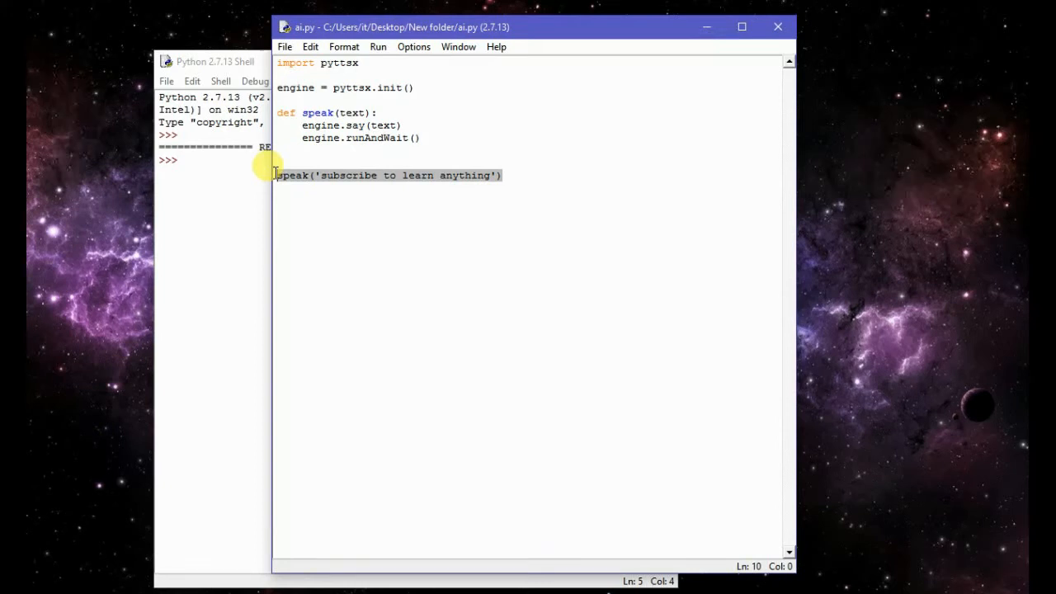
pyautogui.moveTo(509, 165)
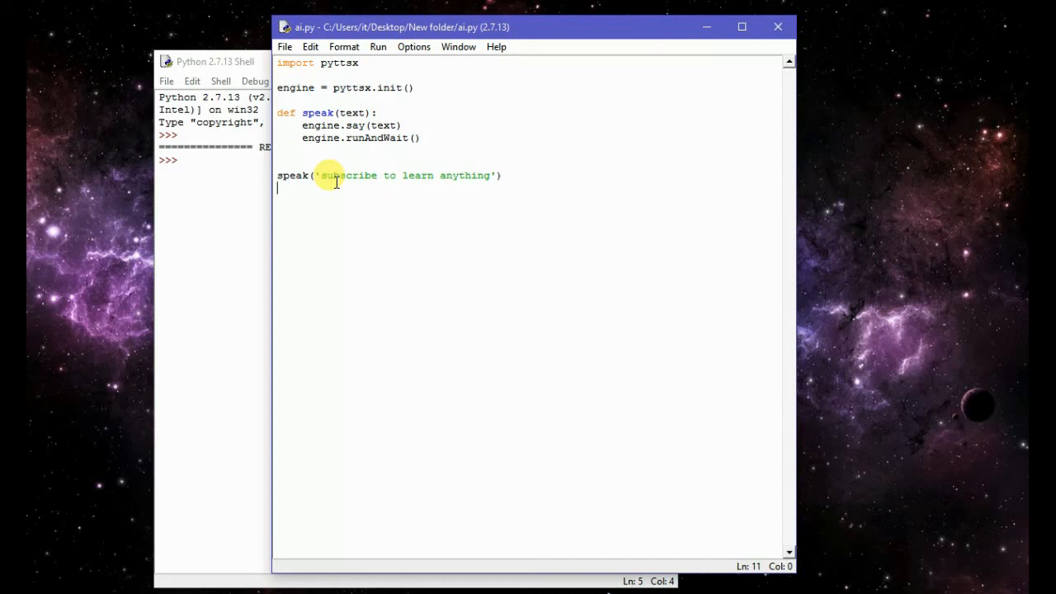
pyautogui.moveTo(348, 228)
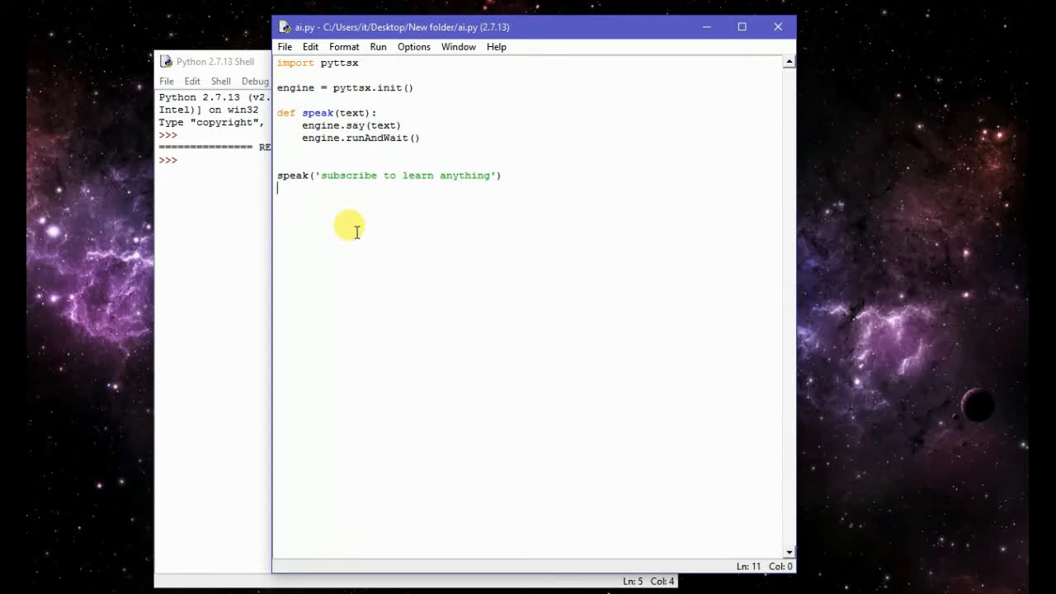
pyautogui.moveTo(586, 132)
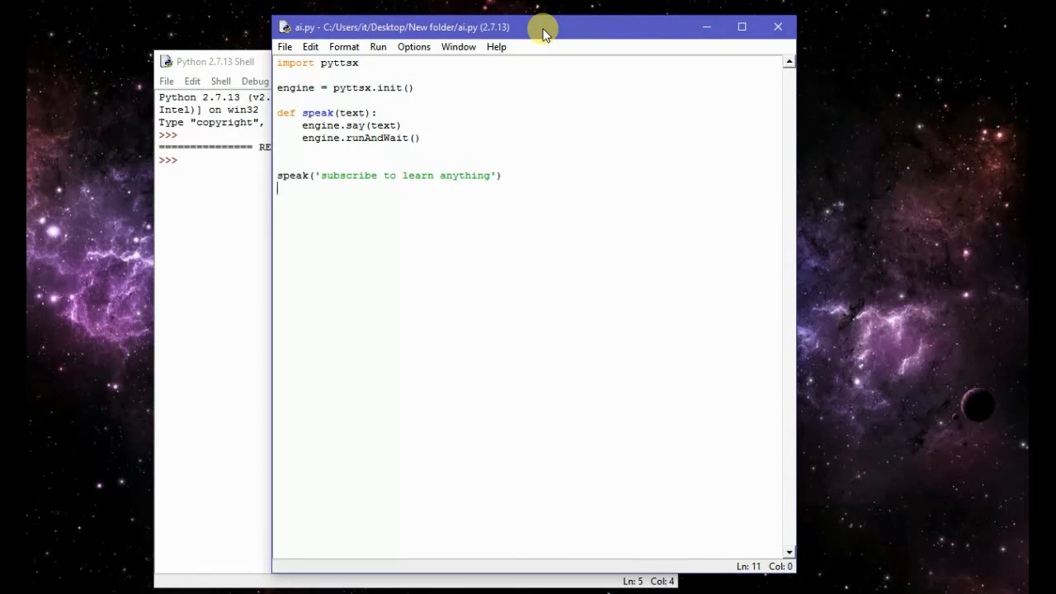
pyautogui.moveTo(543, 27); pyautogui.dragTo(485, 38)
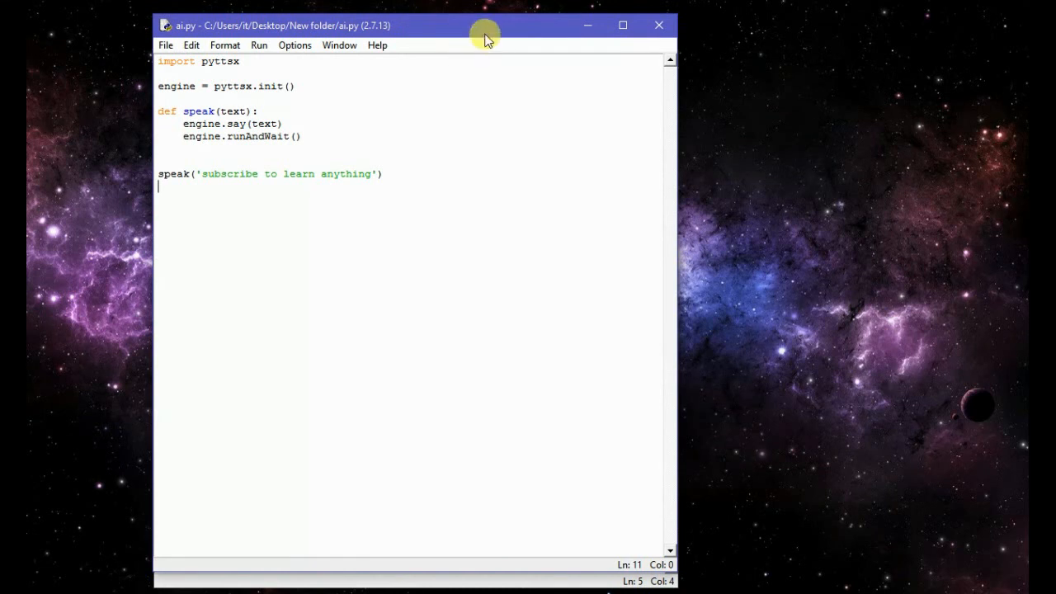
pyautogui.moveTo(475, 23)
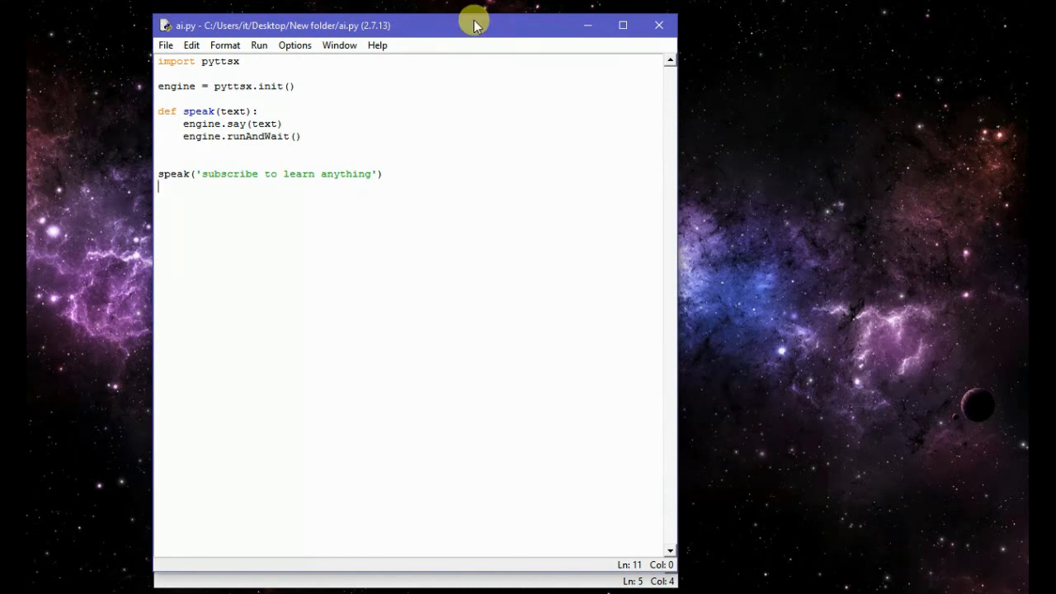